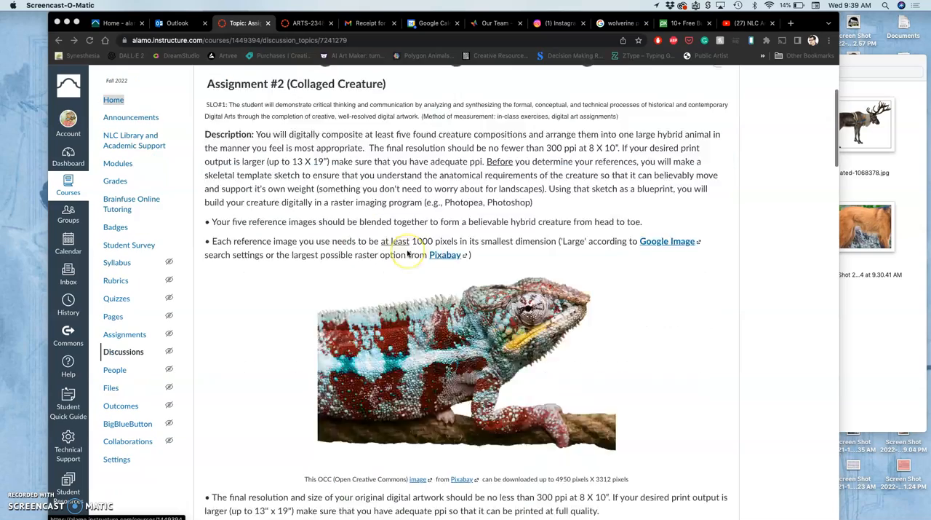
Scroll the Assignment #2 discussion down to the instructor's red inspiration sketch post.
{"action": "scroll", "scroll_direction": "down", "scroll_amount": 3}
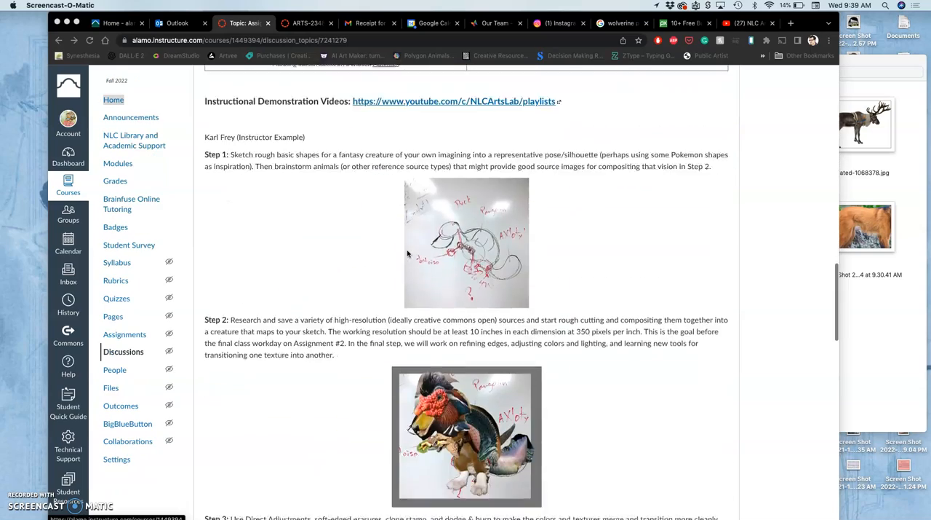
{"action": "scroll", "scroll_direction": "down", "scroll_amount": 3}
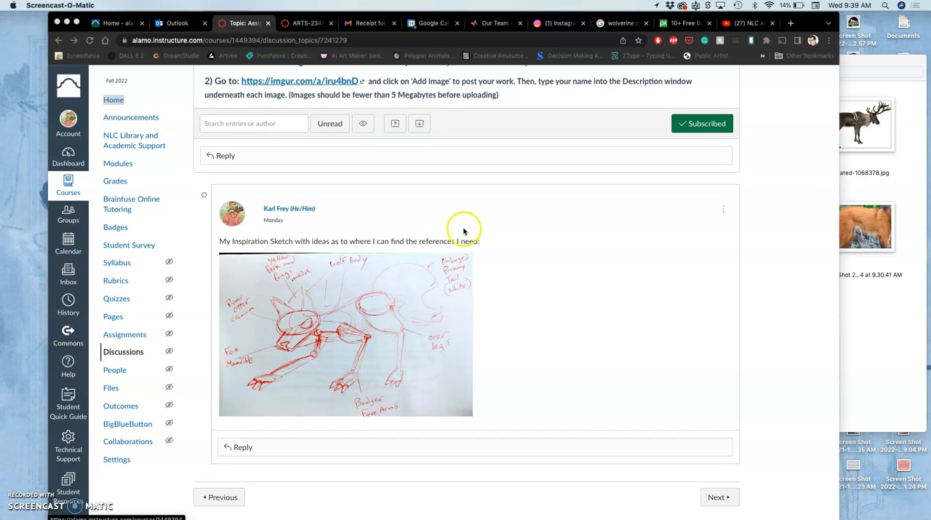
{"action": "mouse_move", "coordinate": [433, 206]}
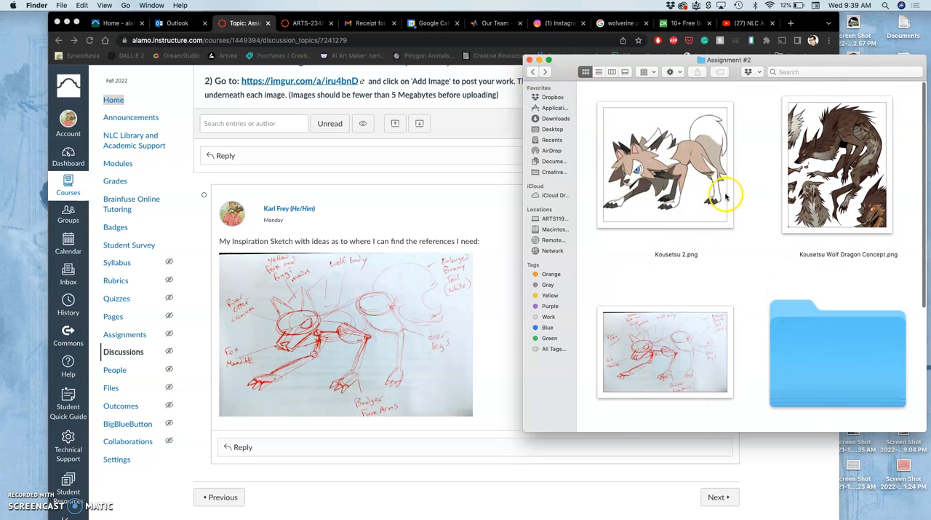
{"action": "mouse_move", "coordinate": [690, 225]}
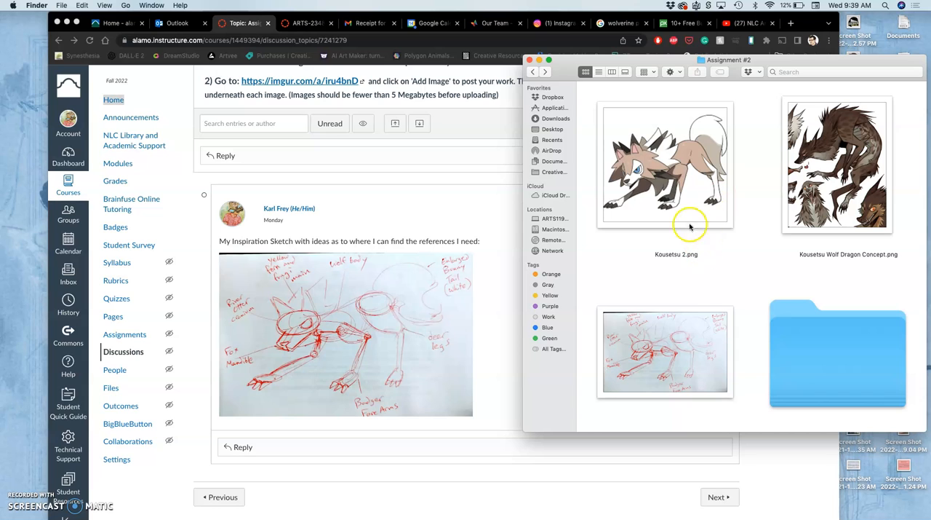
{"action": "mouse_move", "coordinate": [680, 189]}
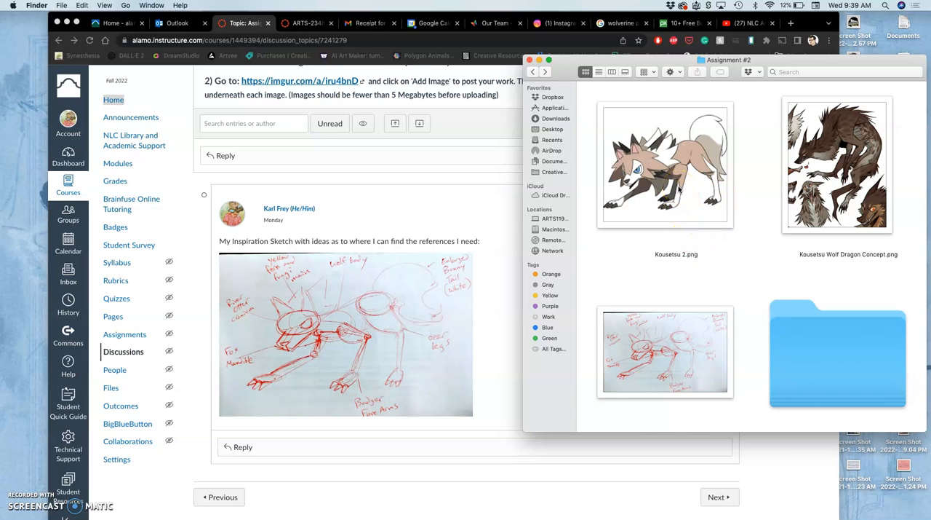
Open Kousetsu 2.png in Preview and show its Tools menu.
{"action": "double_click", "coordinate": [663, 165]}
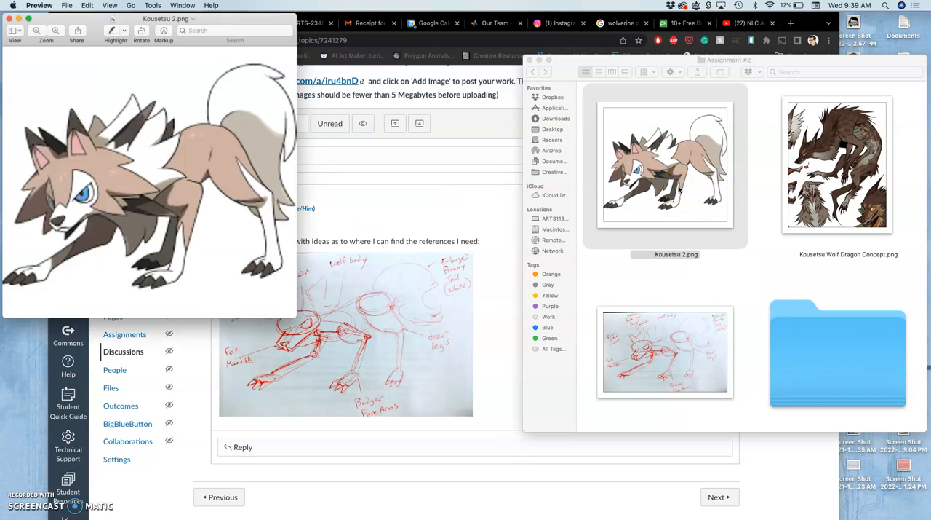
{"action": "left_click", "coordinate": [152, 6]}
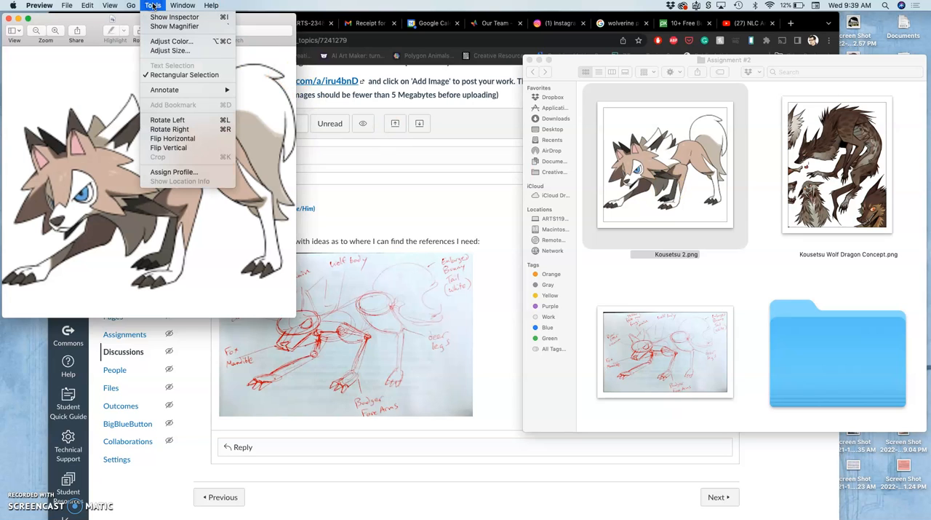
{"action": "mouse_move", "coordinate": [129, 149]}
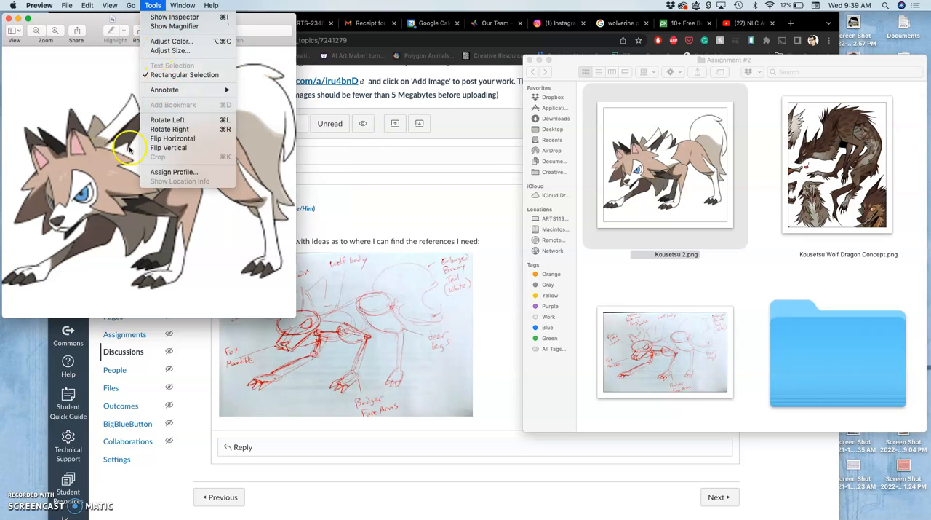
{"action": "mouse_move", "coordinate": [188, 66]}
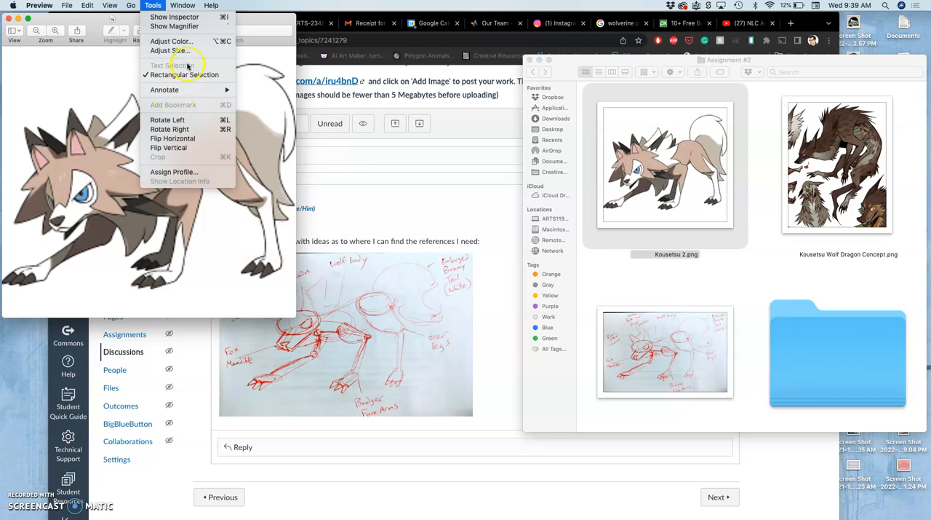
{"action": "mouse_move", "coordinate": [171, 41]}
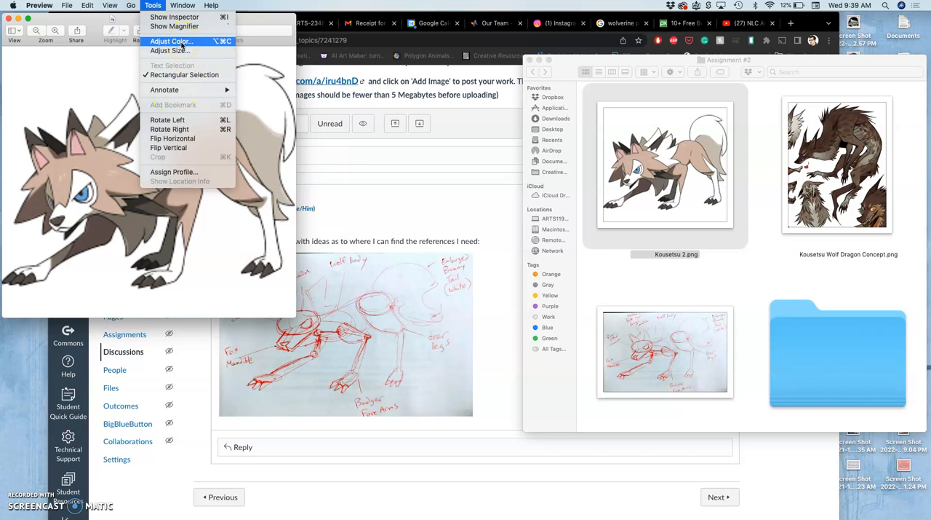
Try exposure and levels slider changes on the wolf image in Adjust Color.
{"action": "left_click", "coordinate": [171, 41]}
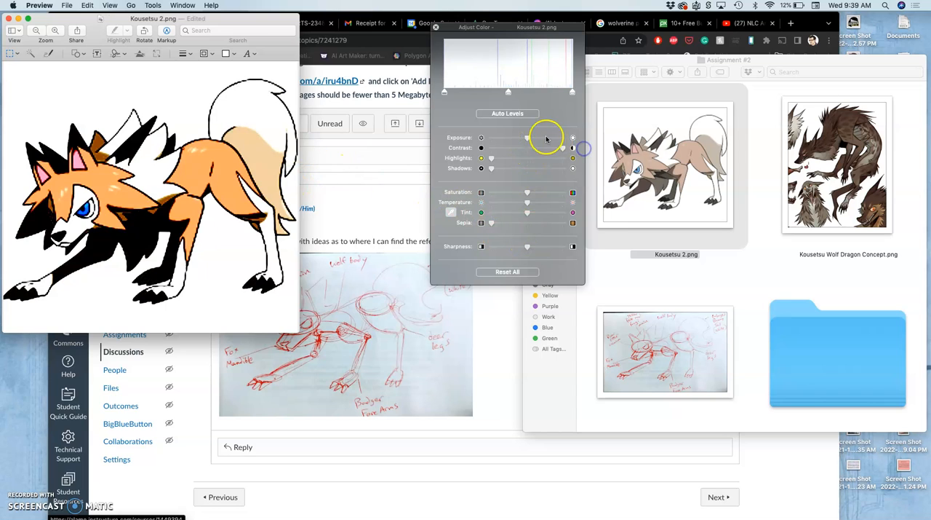
{"action": "left_click_drag", "start_coordinate": [528, 137], "coordinate": [482, 138]}
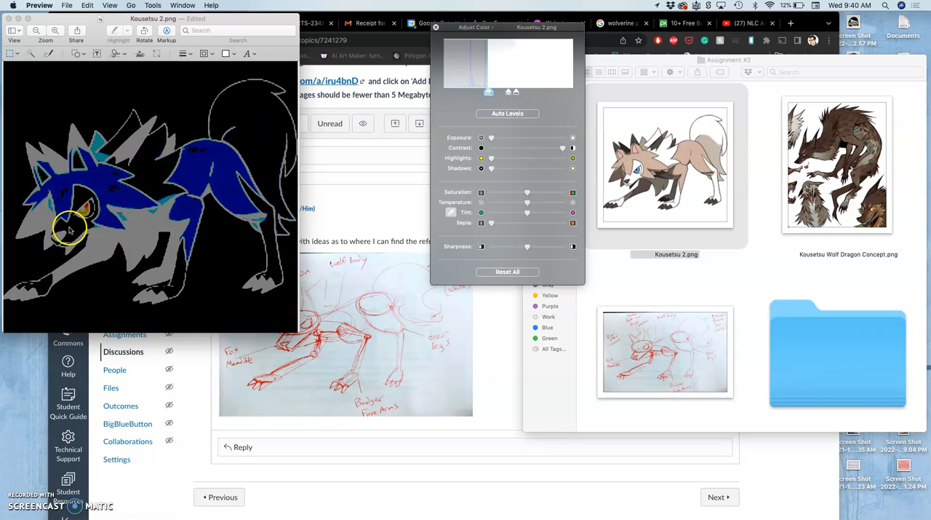
{"action": "mouse_move", "coordinate": [135, 203]}
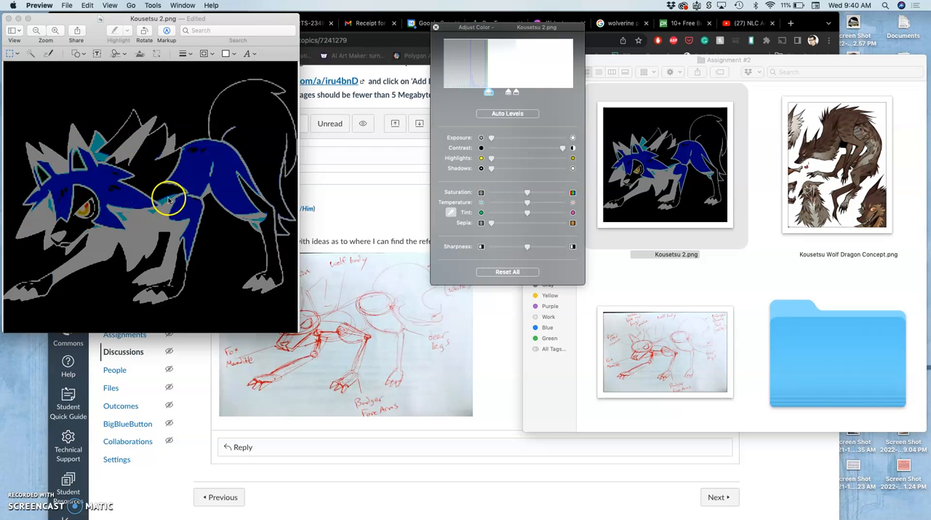
{"action": "left_click", "coordinate": [549, 92]}
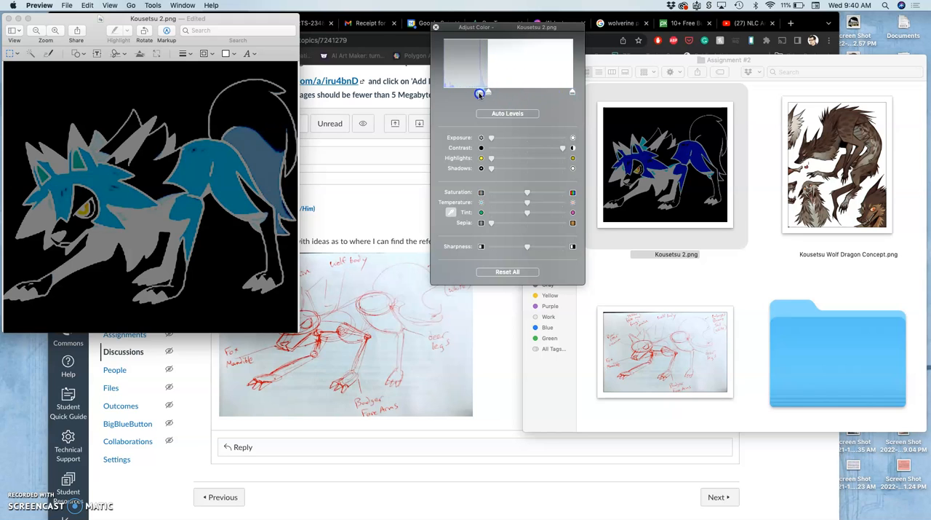
{"action": "left_click_drag", "start_coordinate": [480, 93], "coordinate": [449, 93]}
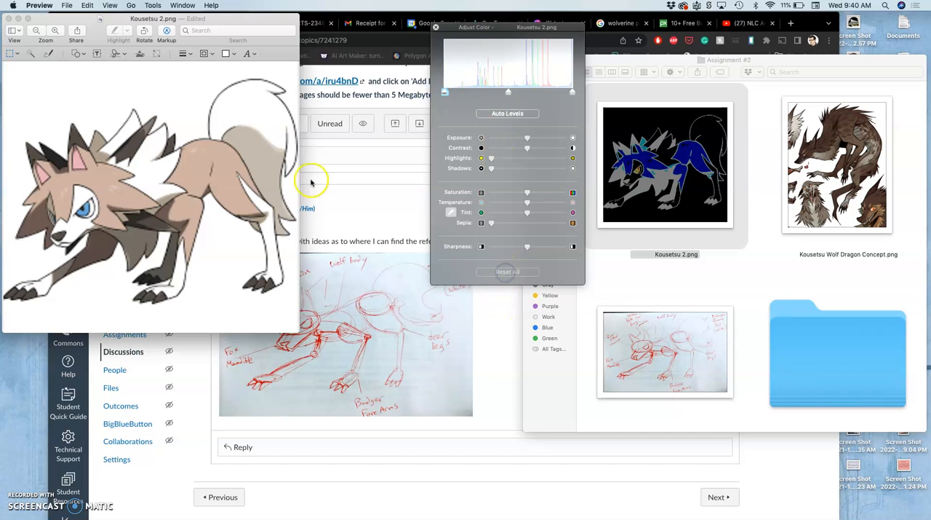
{"action": "mouse_move", "coordinate": [174, 180]}
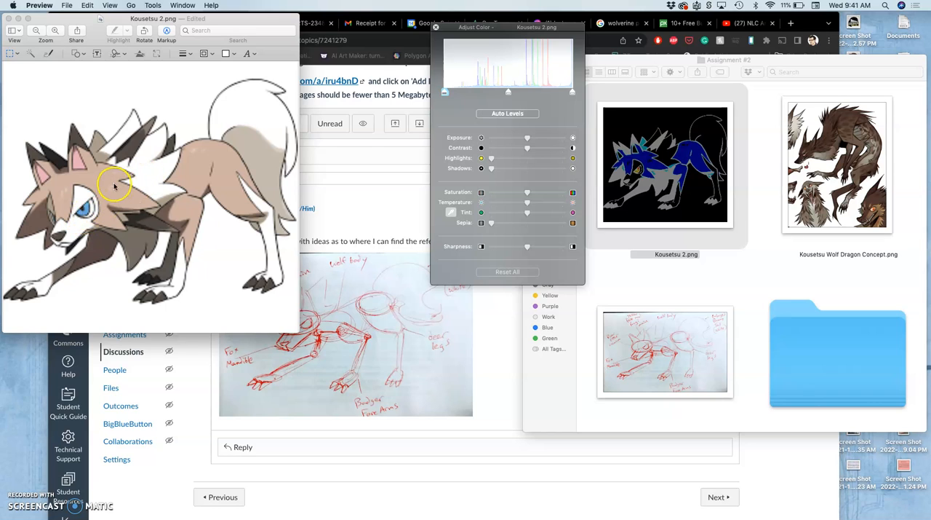
{"action": "mouse_move", "coordinate": [234, 182]}
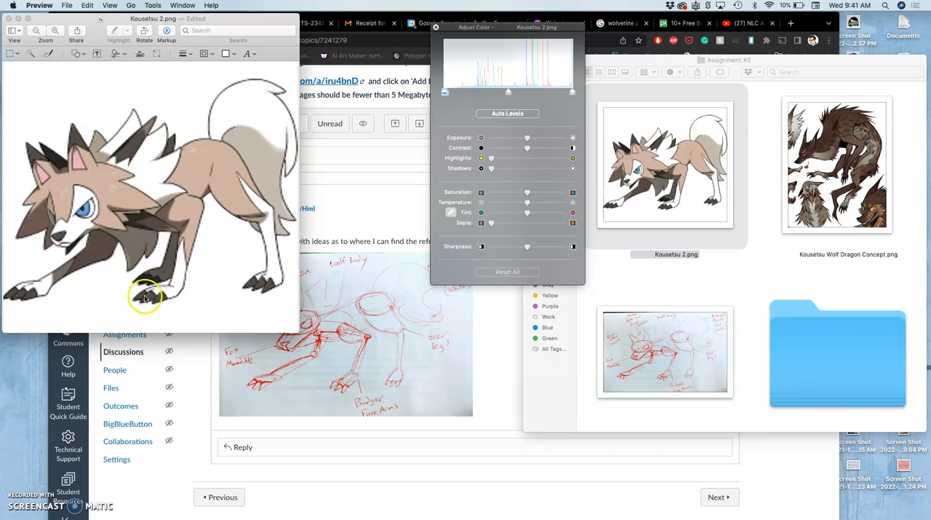
{"action": "mouse_move", "coordinate": [234, 194]}
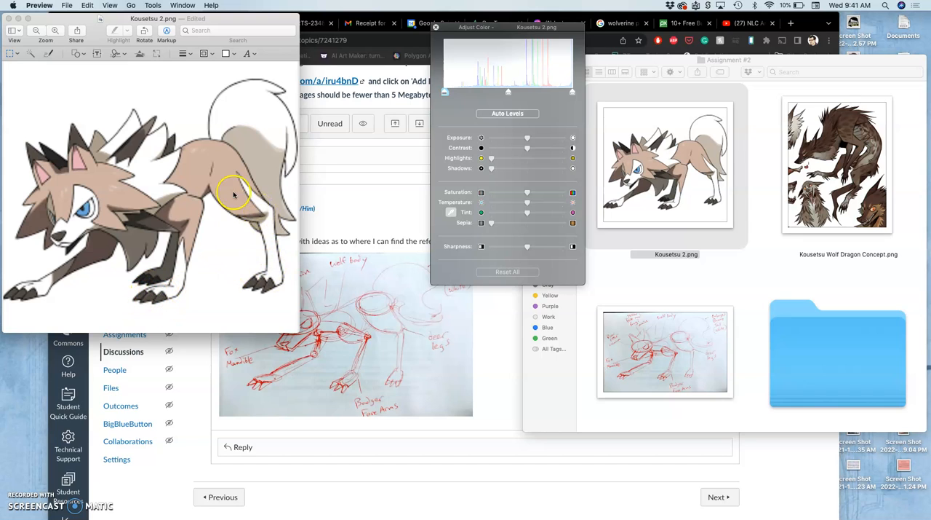
{"action": "mouse_move", "coordinate": [260, 223]}
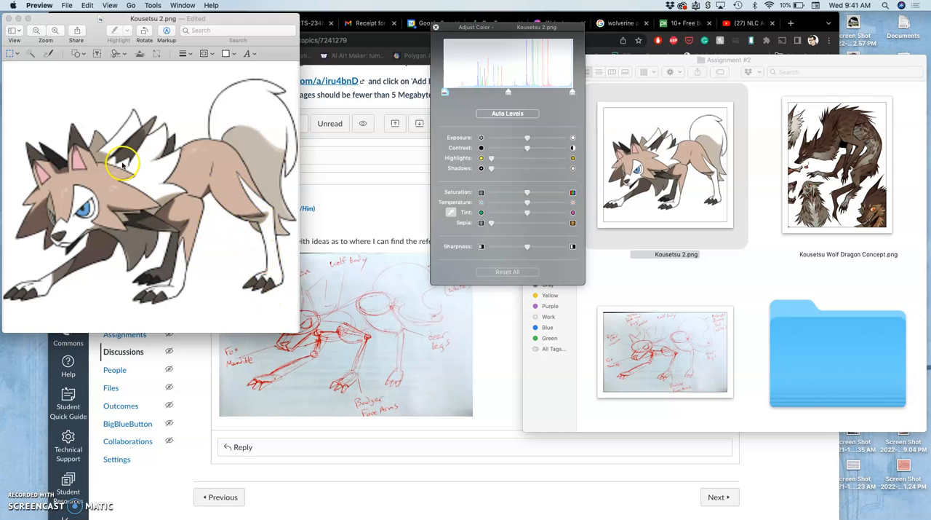
{"action": "mouse_move", "coordinate": [116, 188]}
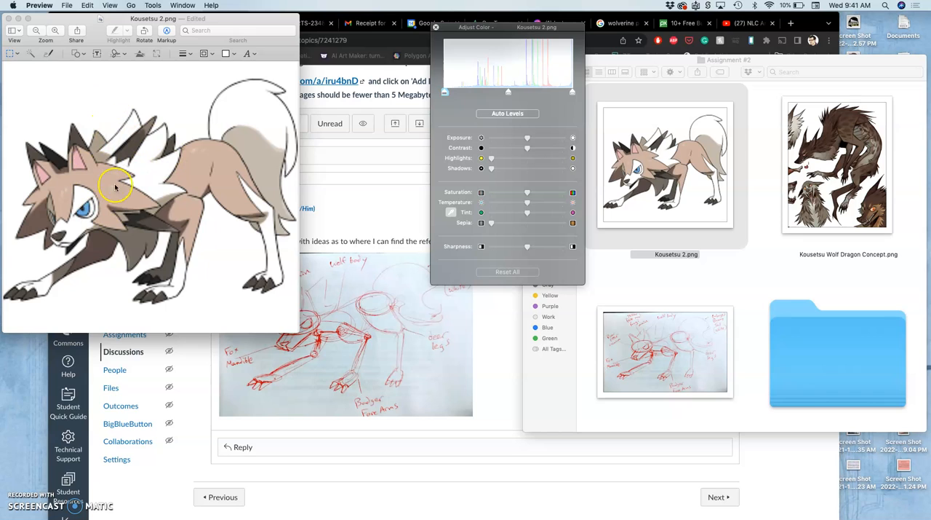
{"action": "mouse_move", "coordinate": [57, 238]}
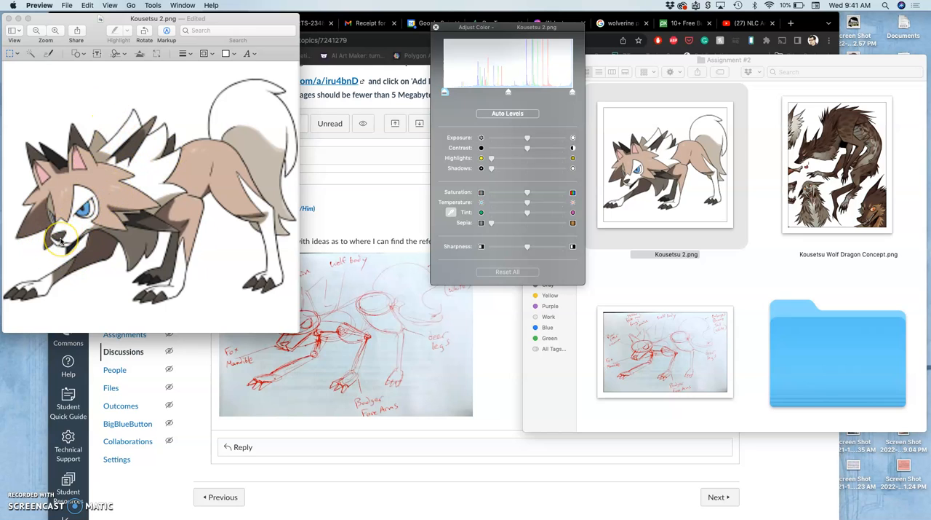
{"action": "mouse_move", "coordinate": [291, 137]}
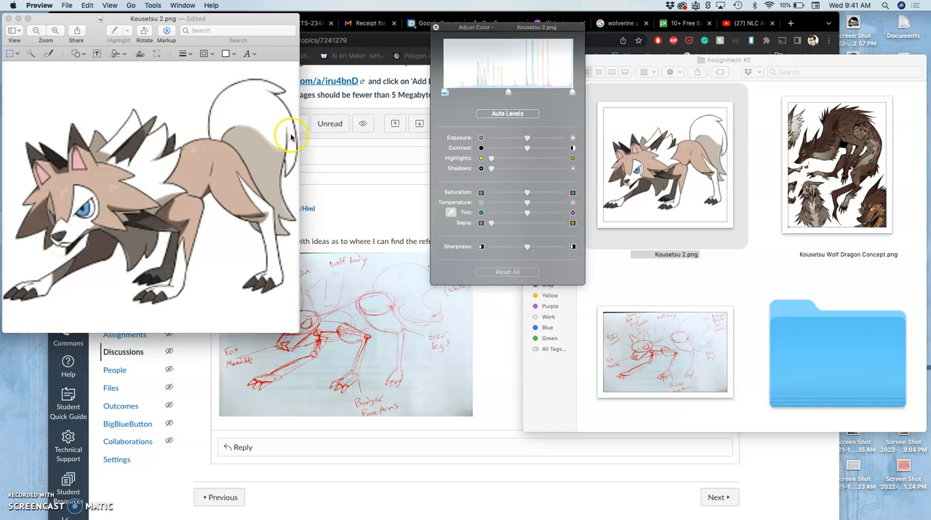
{"action": "mouse_move", "coordinate": [255, 215]}
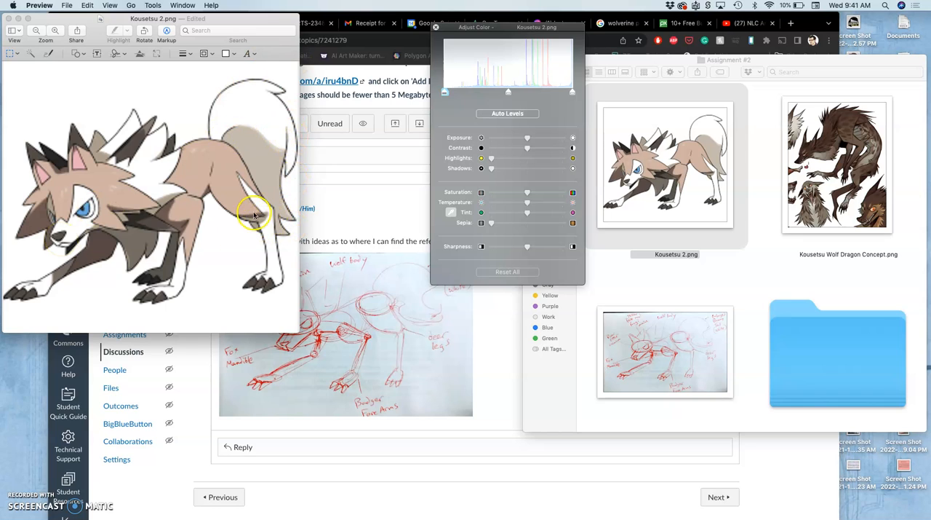
{"action": "mouse_move", "coordinate": [256, 224]}
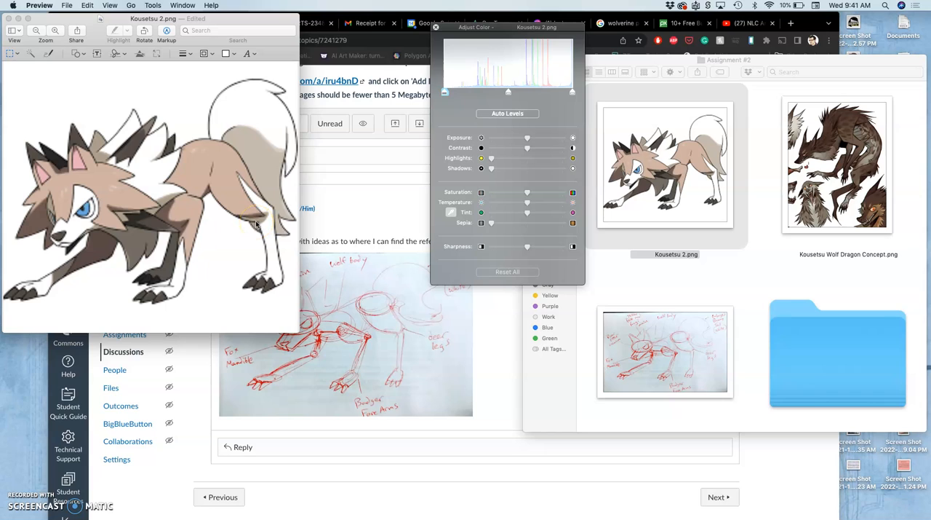
{"action": "mouse_move", "coordinate": [226, 161]}
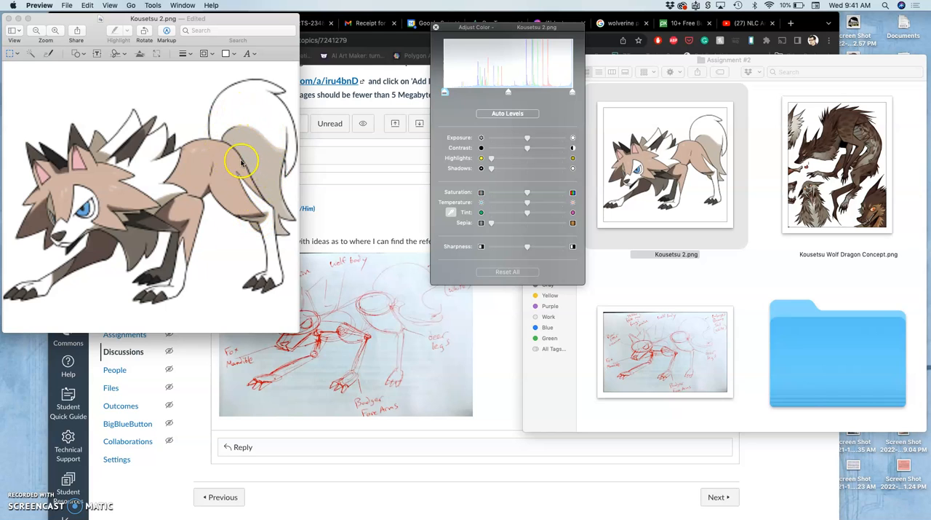
{"action": "mouse_move", "coordinate": [236, 134]}
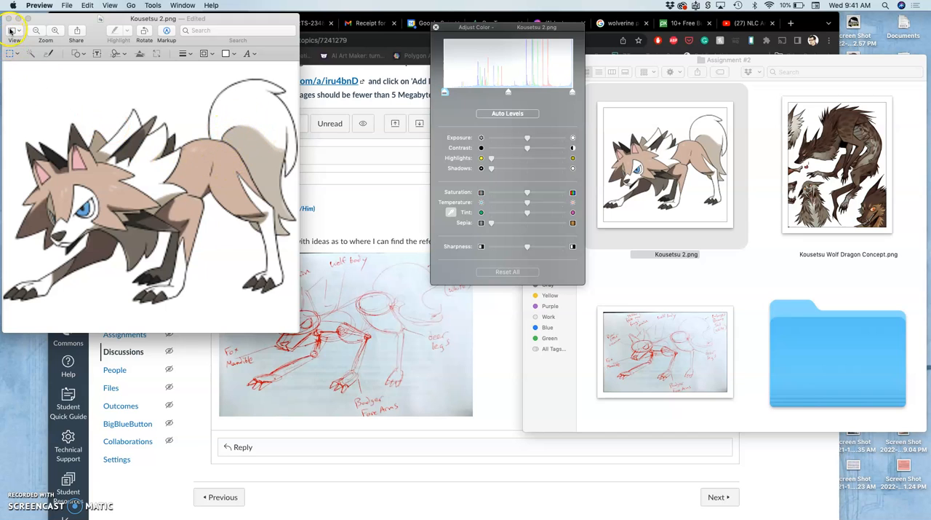
{"action": "left_click", "coordinate": [13, 30]}
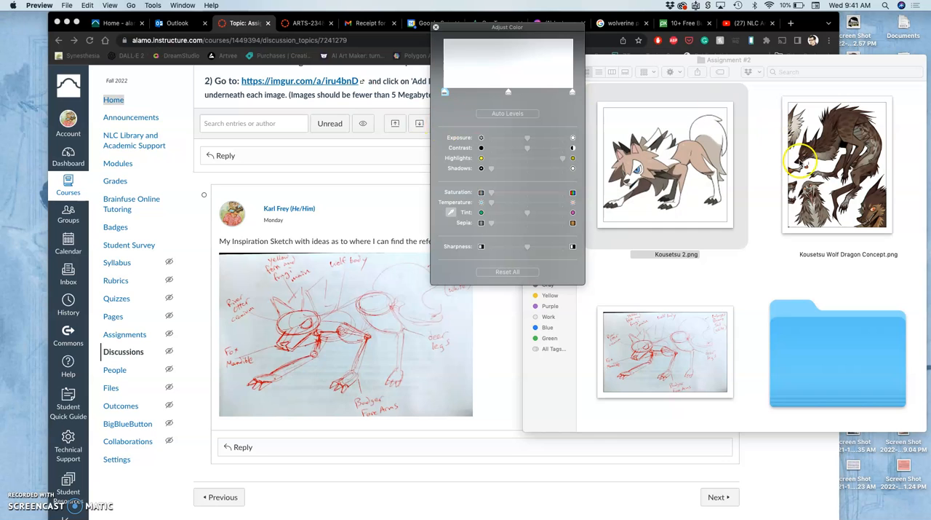
{"action": "double_click", "coordinate": [837, 164]}
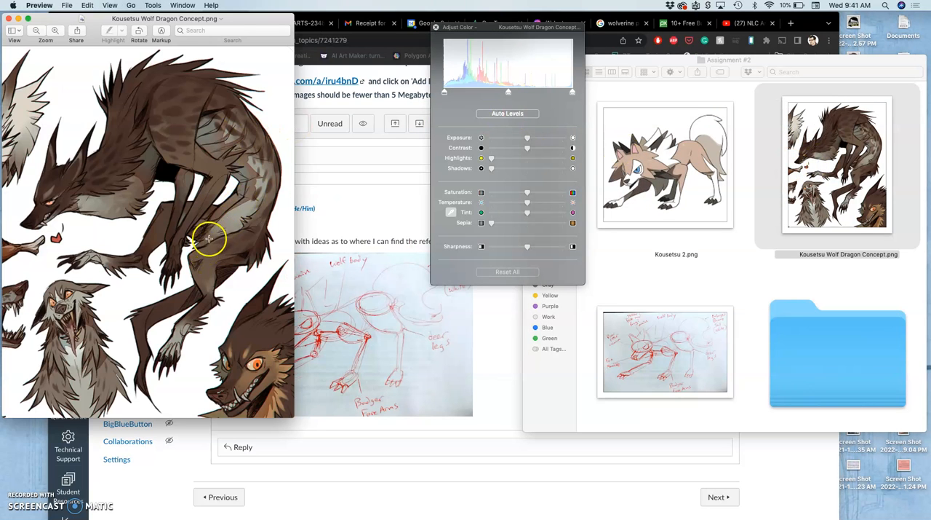
{"action": "mouse_move", "coordinate": [123, 206]}
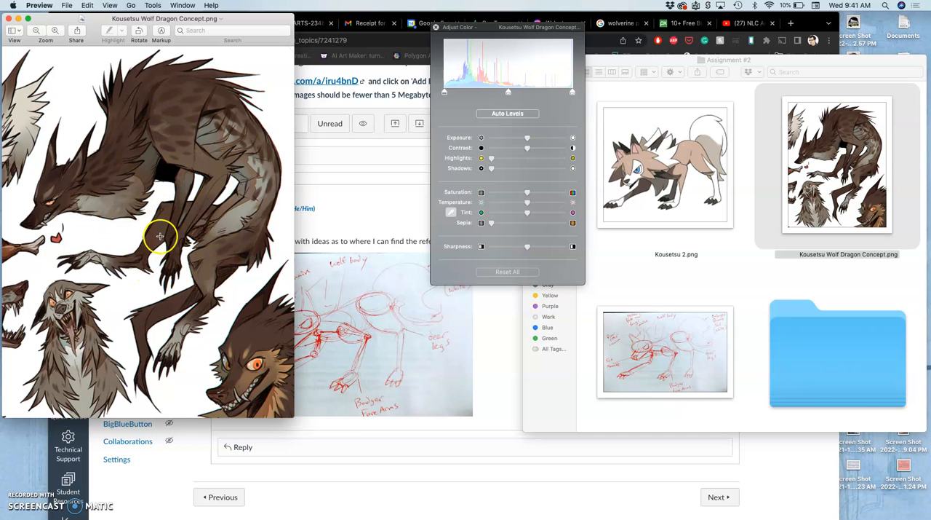
{"action": "mouse_move", "coordinate": [154, 190]}
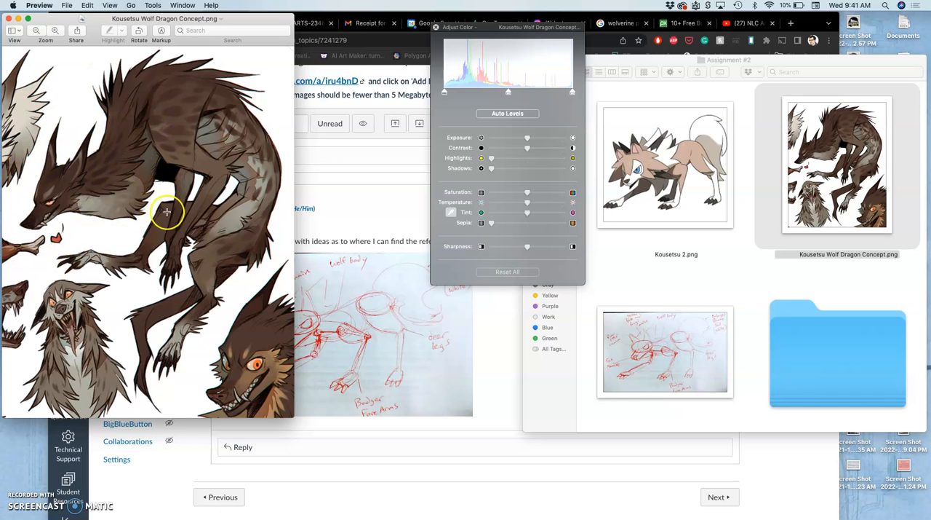
{"action": "mouse_move", "coordinate": [151, 189]}
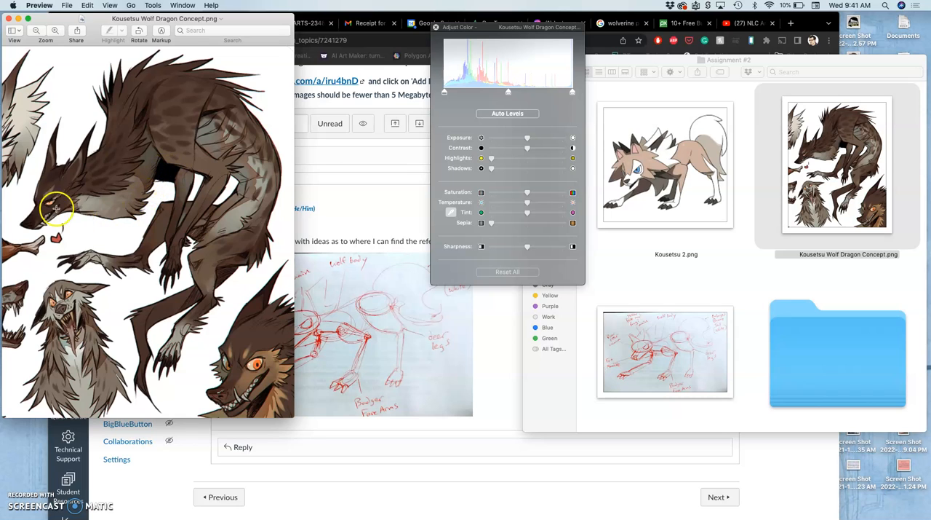
{"action": "mouse_move", "coordinate": [146, 153]}
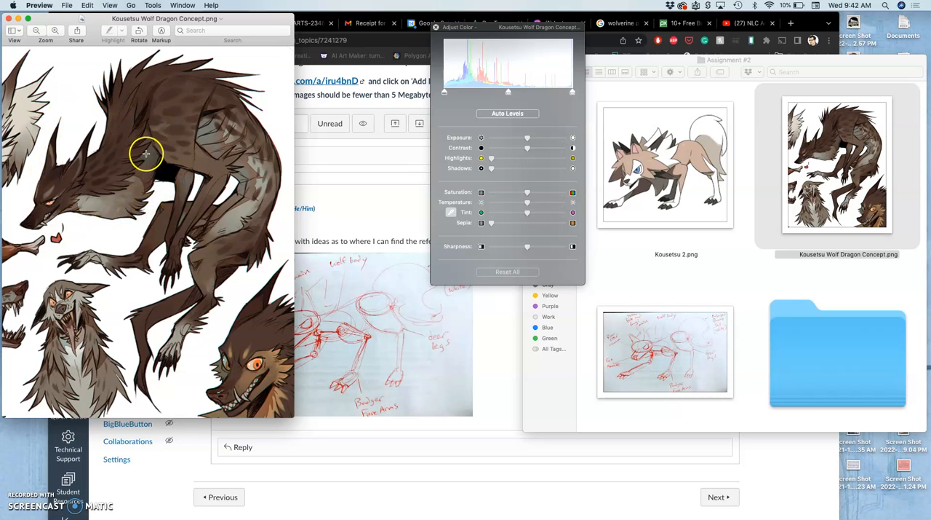
{"action": "mouse_move", "coordinate": [168, 147]}
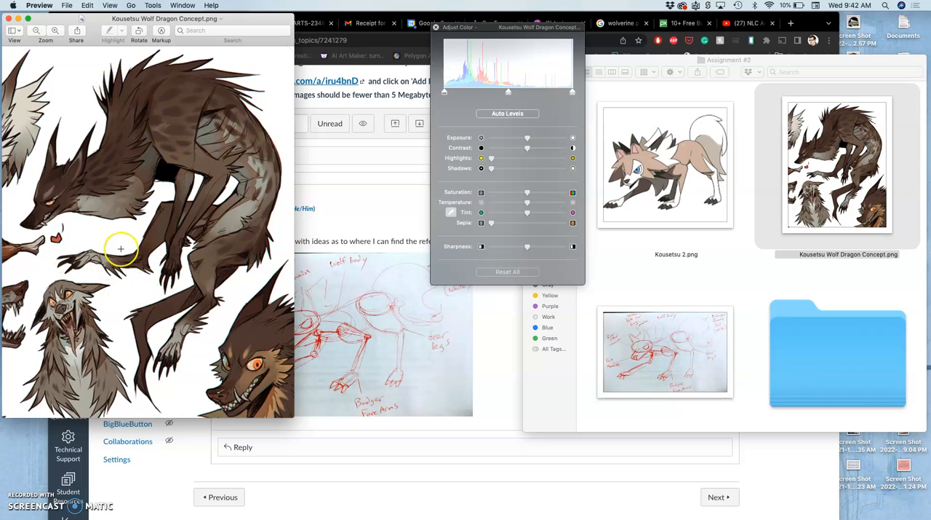
{"action": "mouse_move", "coordinate": [277, 225]}
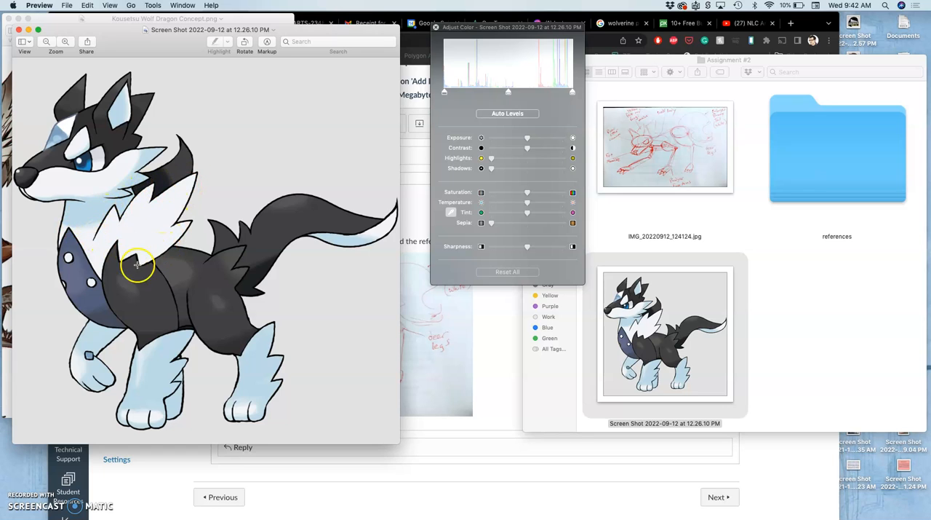
{"action": "mouse_move", "coordinate": [234, 275]}
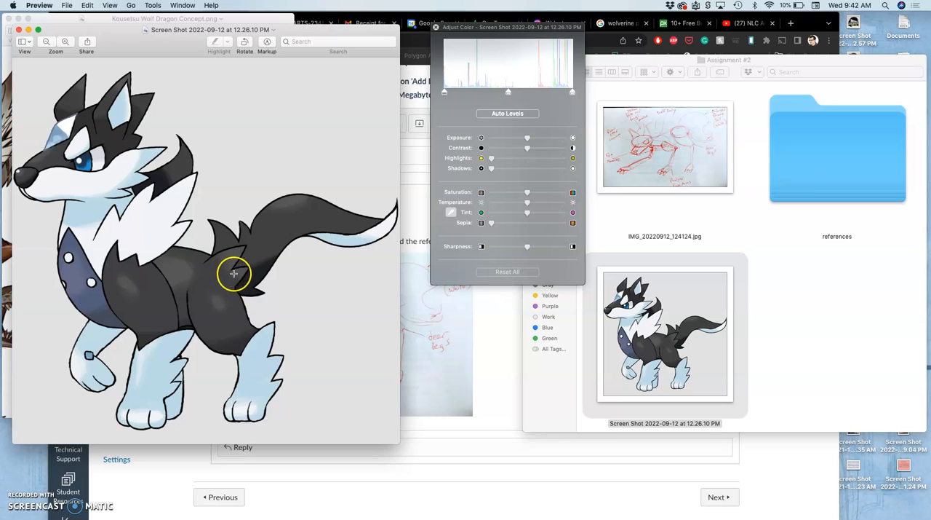
{"action": "mouse_move", "coordinate": [126, 177]}
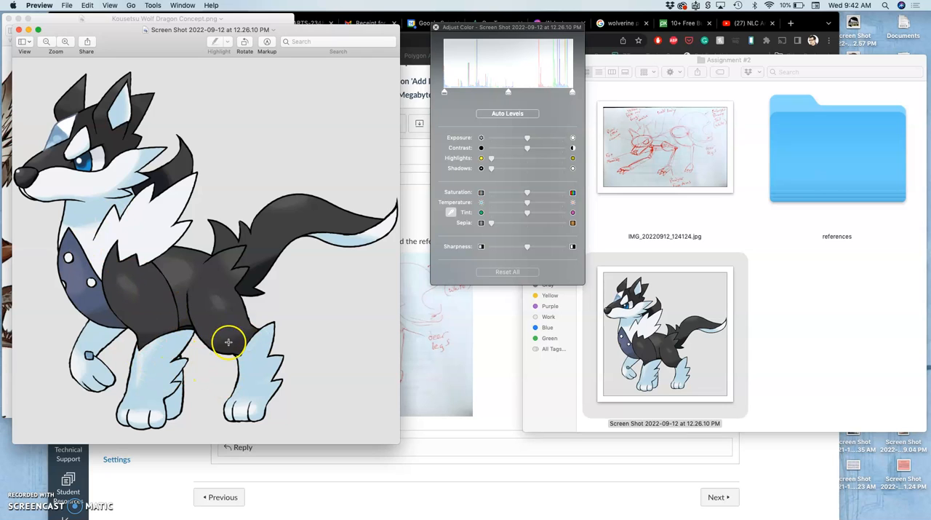
{"action": "mouse_move", "coordinate": [225, 352]}
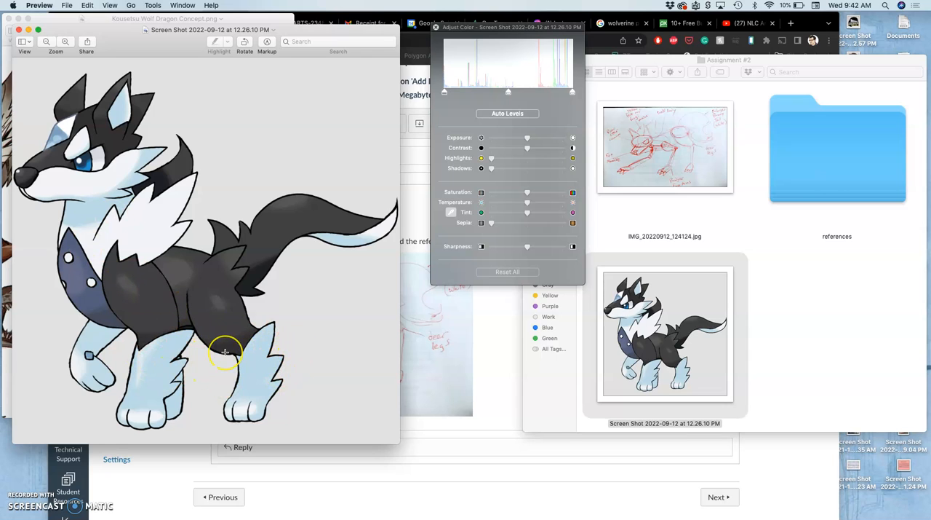
{"action": "mouse_move", "coordinate": [251, 263]}
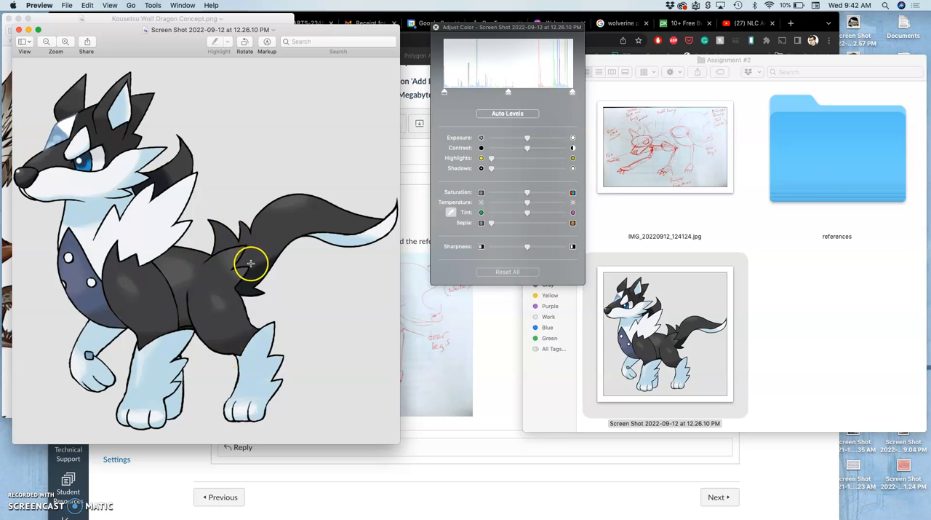
{"action": "mouse_move", "coordinate": [238, 312]}
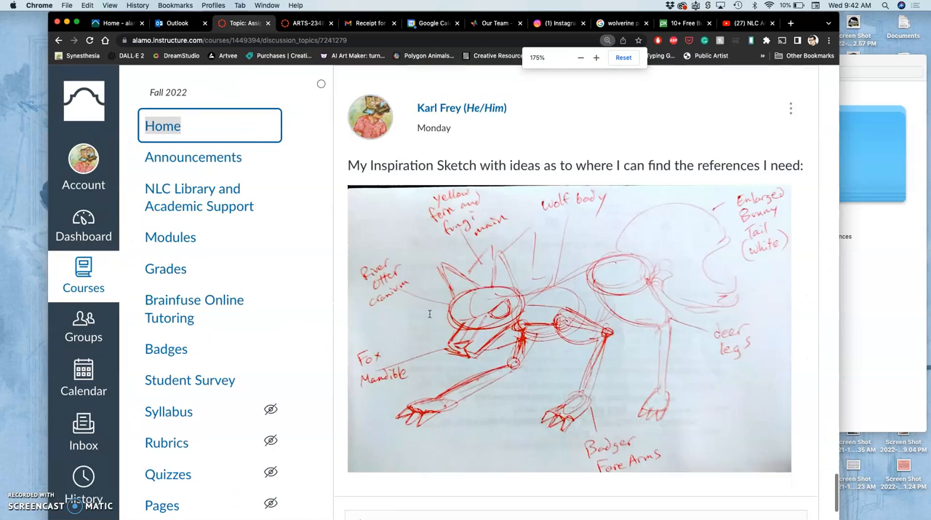
Scroll the enlarged Canvas post until the inspiration sketch is fully visible.
{"action": "scroll", "scroll_direction": "down", "scroll_amount": 3}
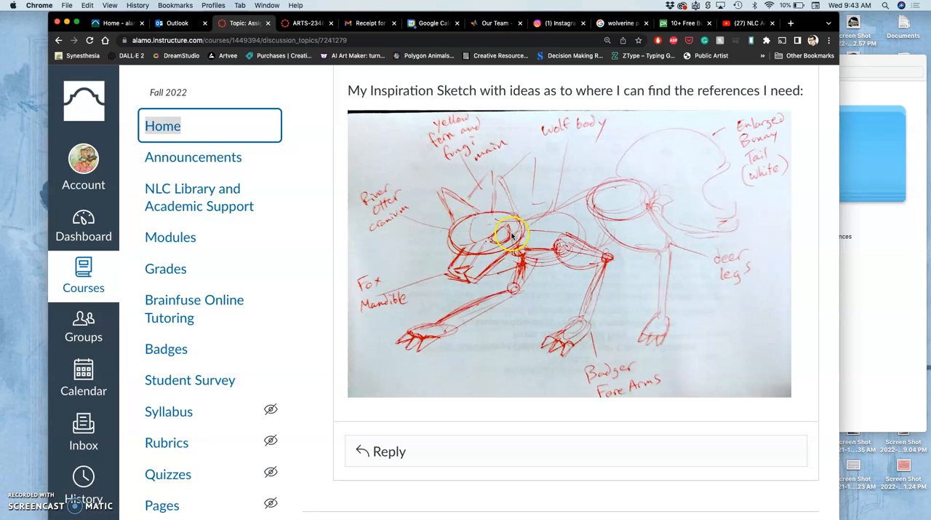
{"action": "mouse_move", "coordinate": [454, 233]}
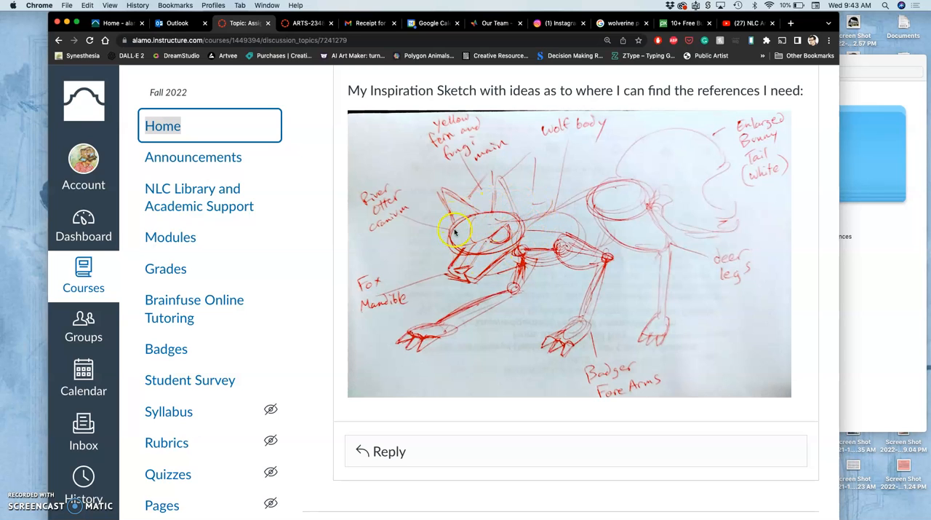
{"action": "mouse_move", "coordinate": [473, 240]}
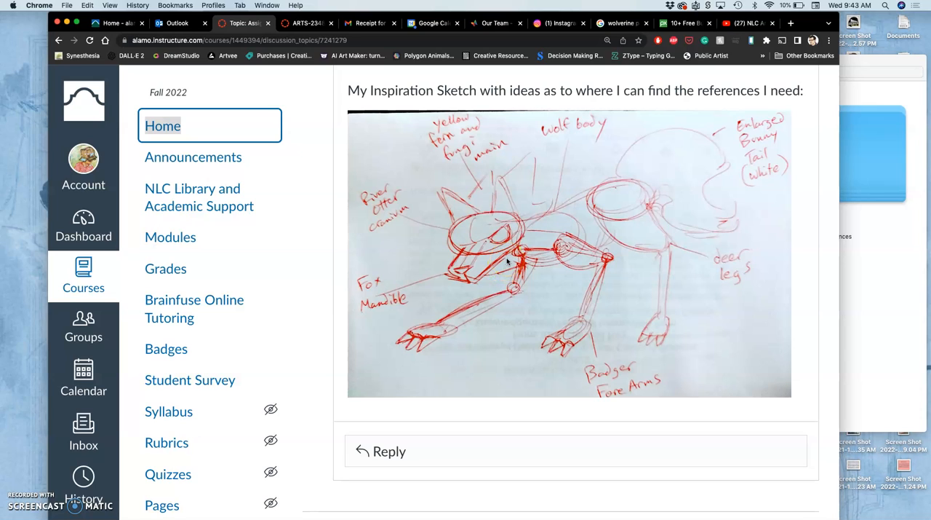
{"action": "mouse_move", "coordinate": [510, 260]}
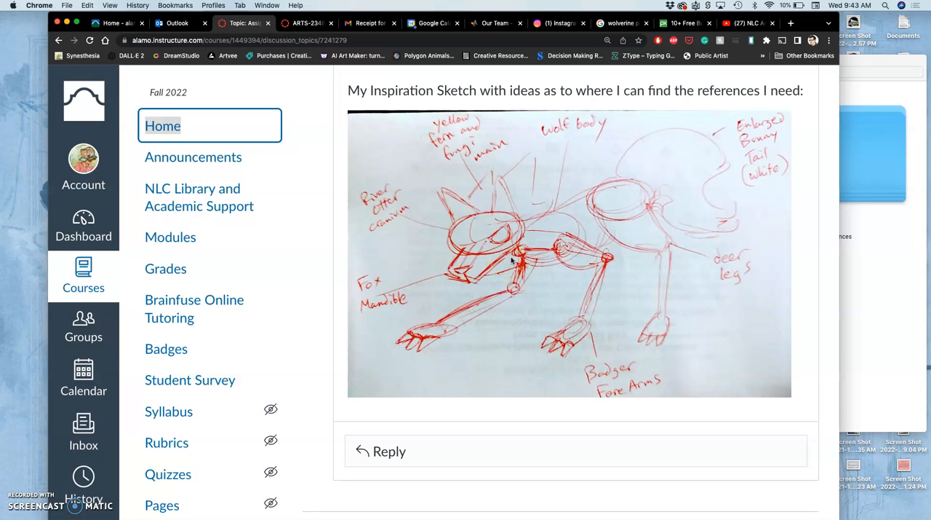
{"action": "mouse_move", "coordinate": [510, 260]}
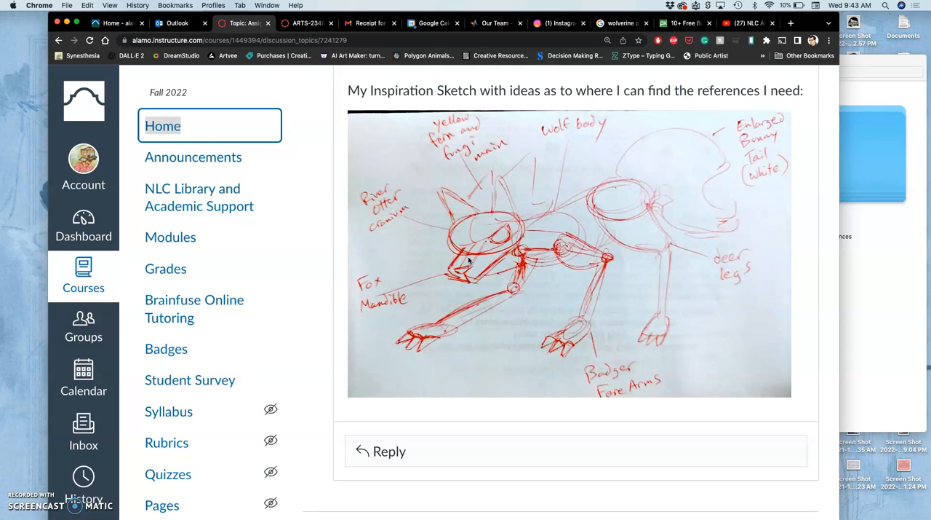
{"action": "left_click", "coordinate": [460, 265]}
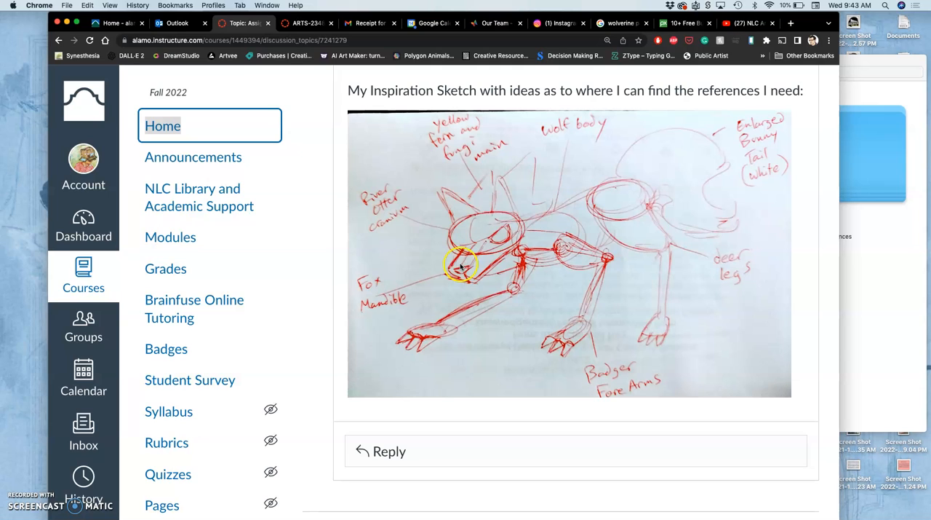
{"action": "mouse_move", "coordinate": [470, 255]}
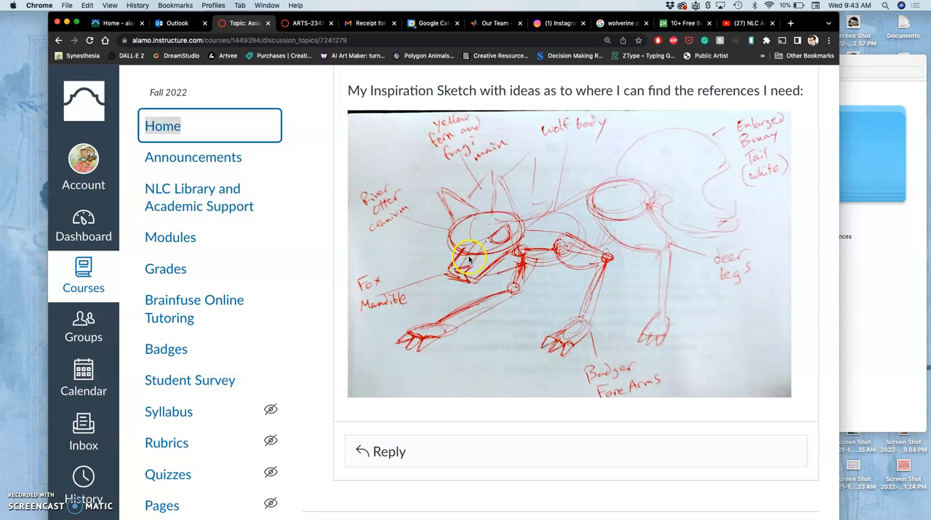
{"action": "mouse_move", "coordinate": [469, 254]}
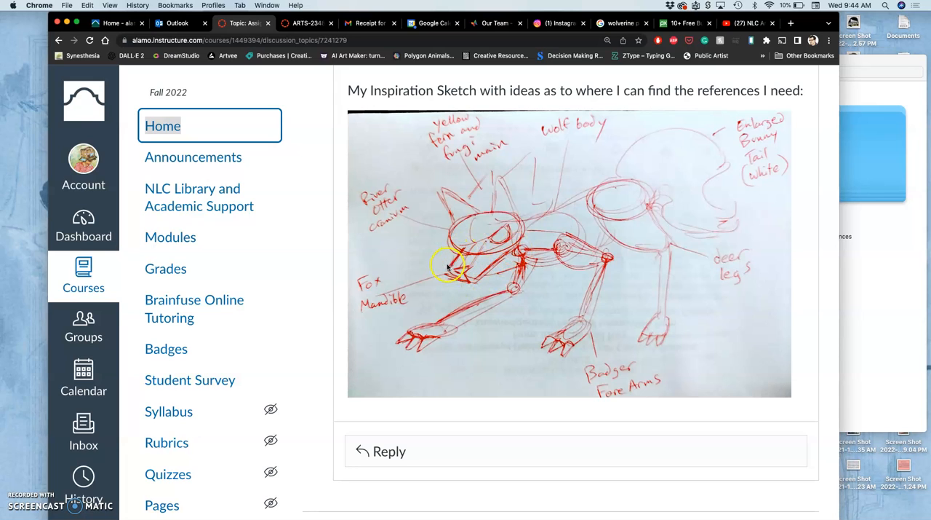
{"action": "mouse_move", "coordinate": [502, 244]}
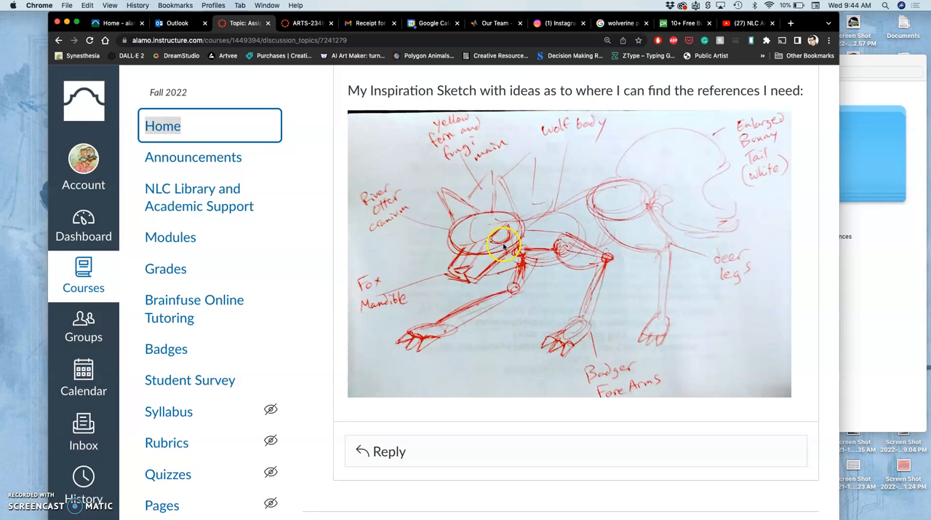
{"action": "mouse_move", "coordinate": [497, 253]}
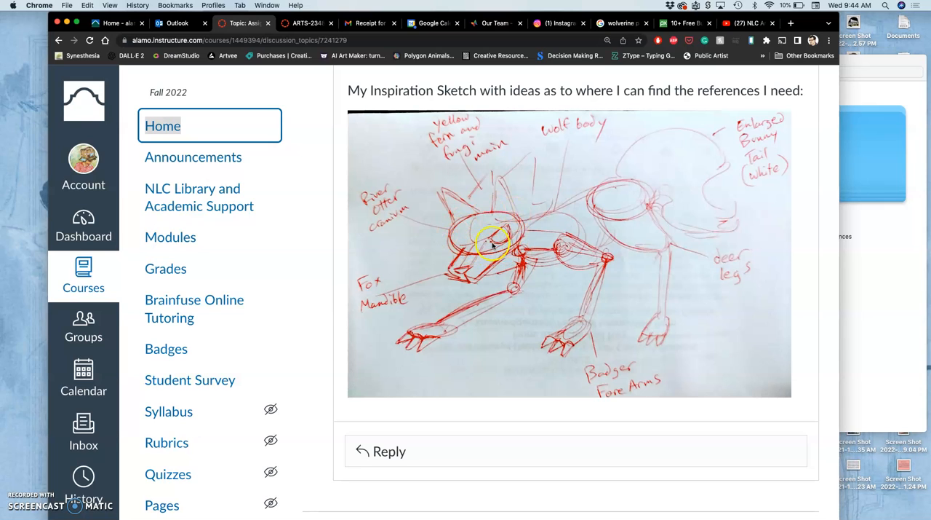
{"action": "mouse_move", "coordinate": [480, 288]}
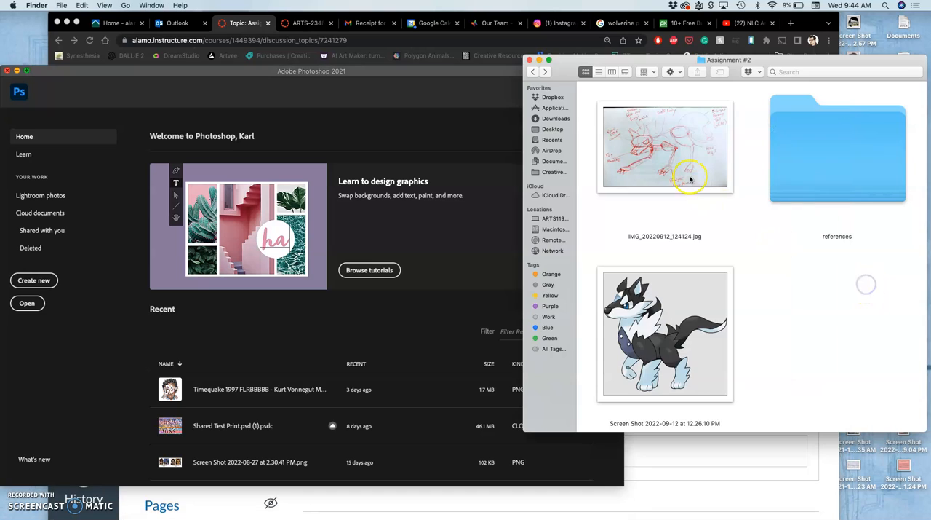
Open IMG_20220912_124124.jpg in Photoshop and maximize the Photoshop window.
{"action": "right_click", "coordinate": [665, 145]}
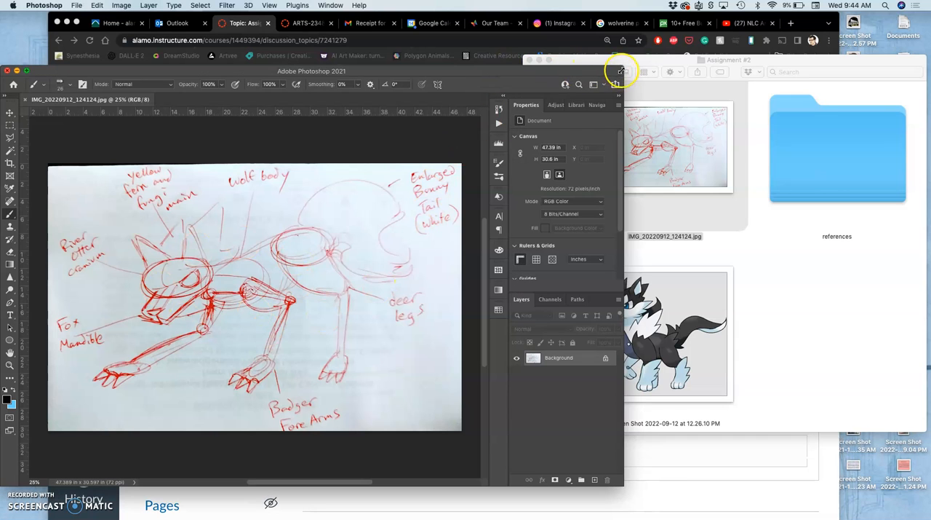
{"action": "left_click", "coordinate": [621, 70]}
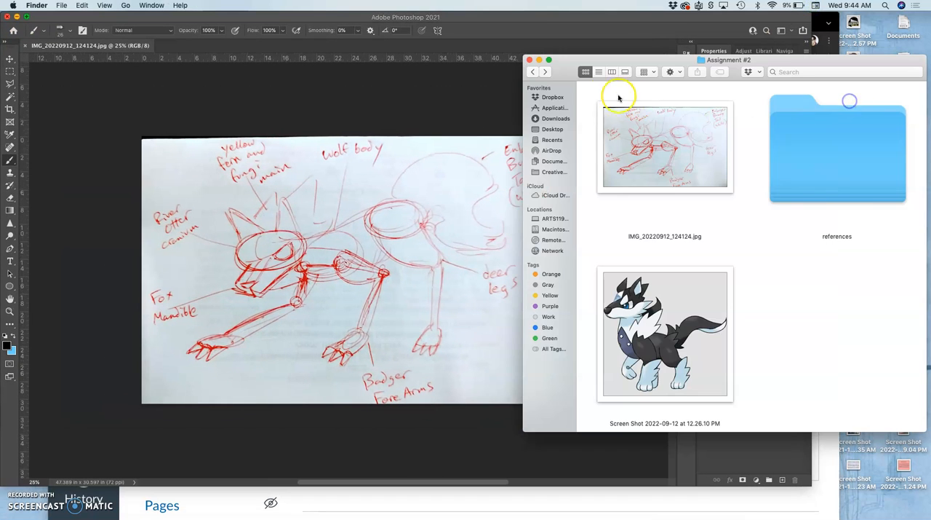
{"action": "mouse_move", "coordinate": [819, 264]}
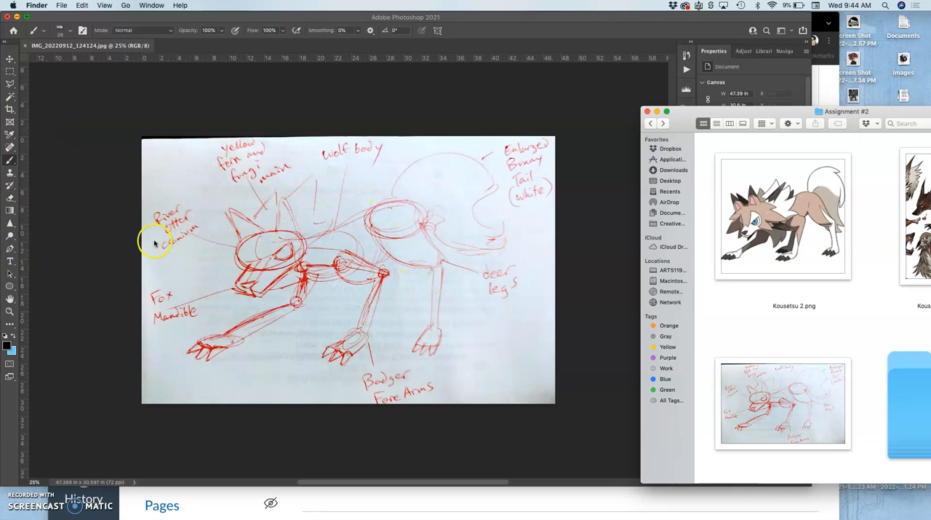
{"action": "mouse_move", "coordinate": [314, 223]}
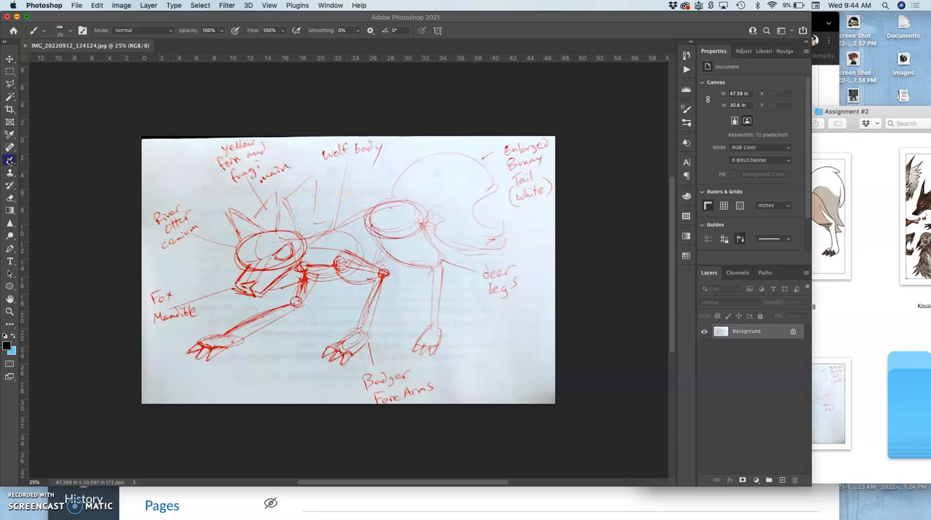
{"action": "mouse_move", "coordinate": [782, 454]}
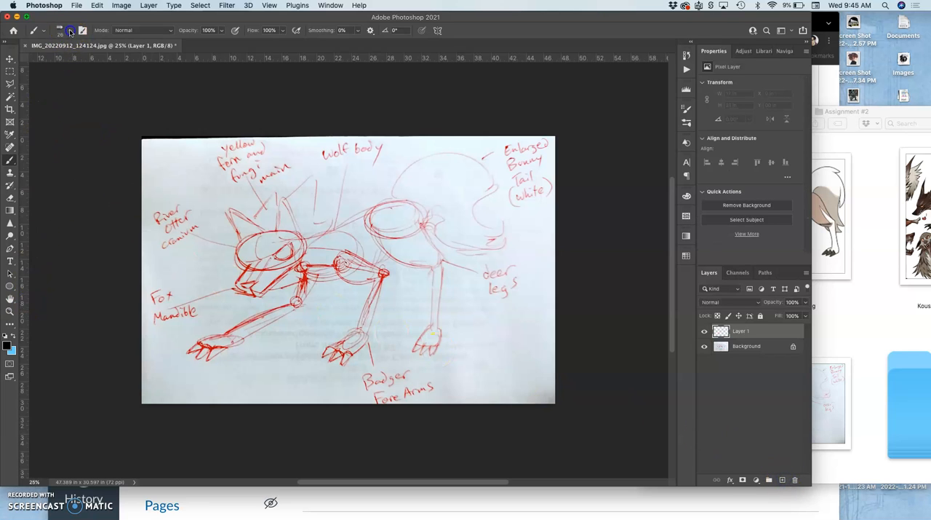
Choose the Hard Round Pressure Size brush from the Brush Preset Picker.
{"action": "left_click", "coordinate": [82, 30]}
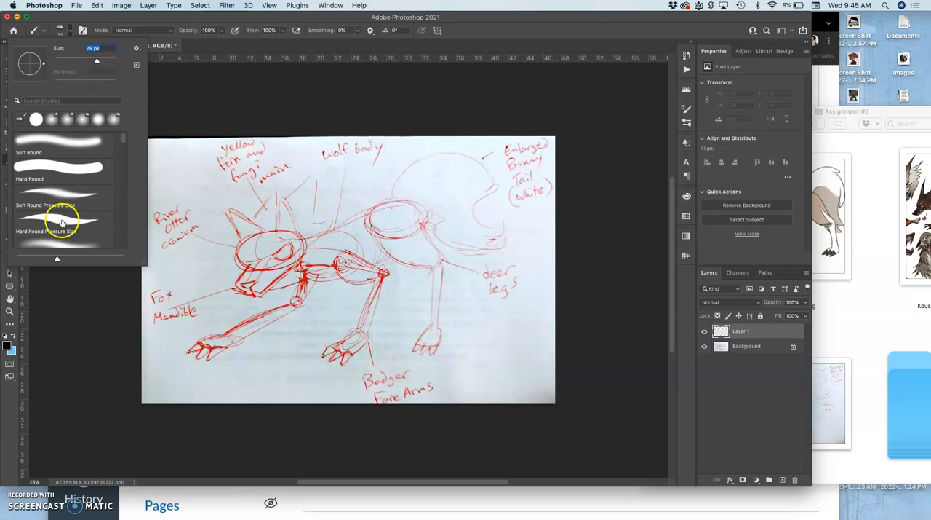
{"action": "left_click", "coordinate": [46, 222]}
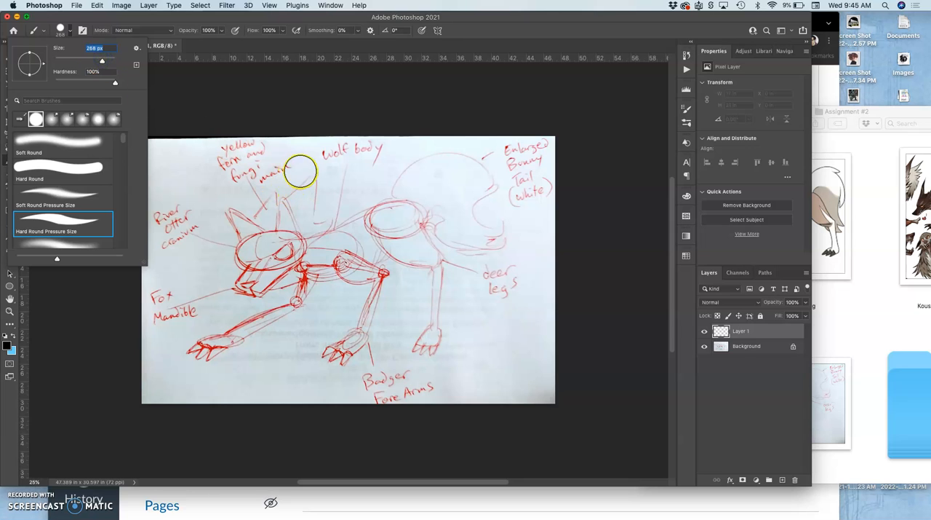
{"action": "left_click", "coordinate": [298, 173]}
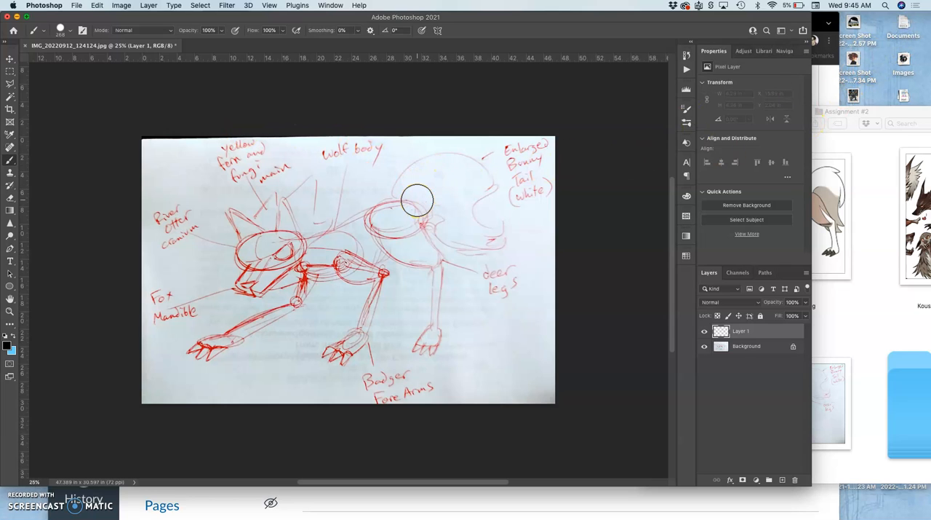
{"action": "mouse_move", "coordinate": [137, 69]}
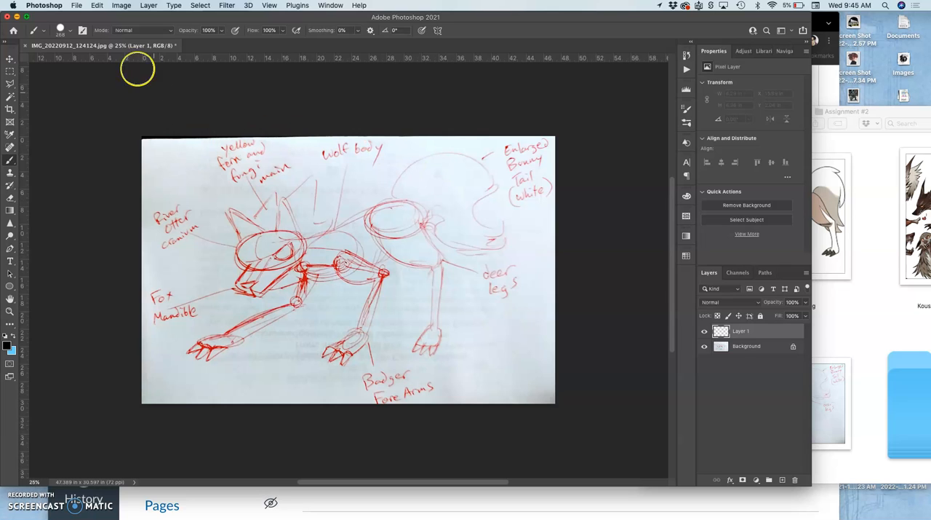
{"action": "left_click", "coordinate": [71, 30]}
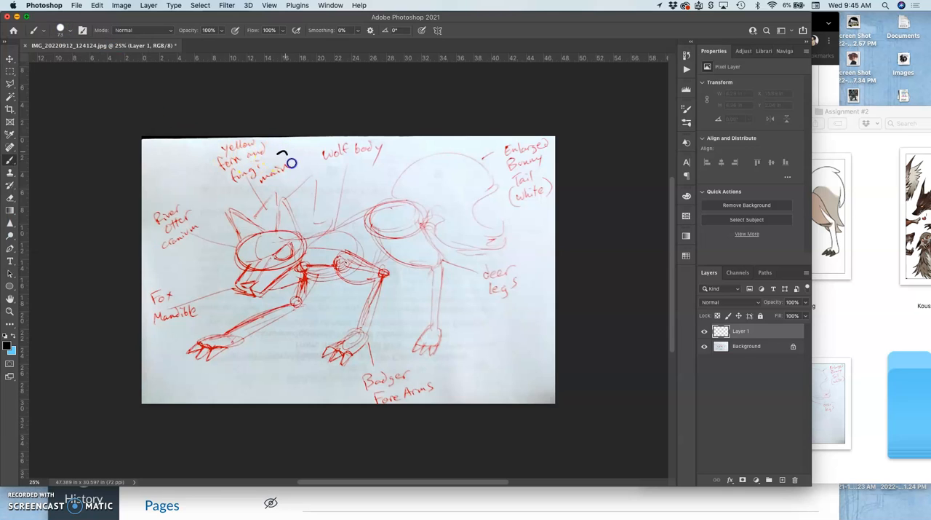
{"action": "mouse_move", "coordinate": [362, 189]}
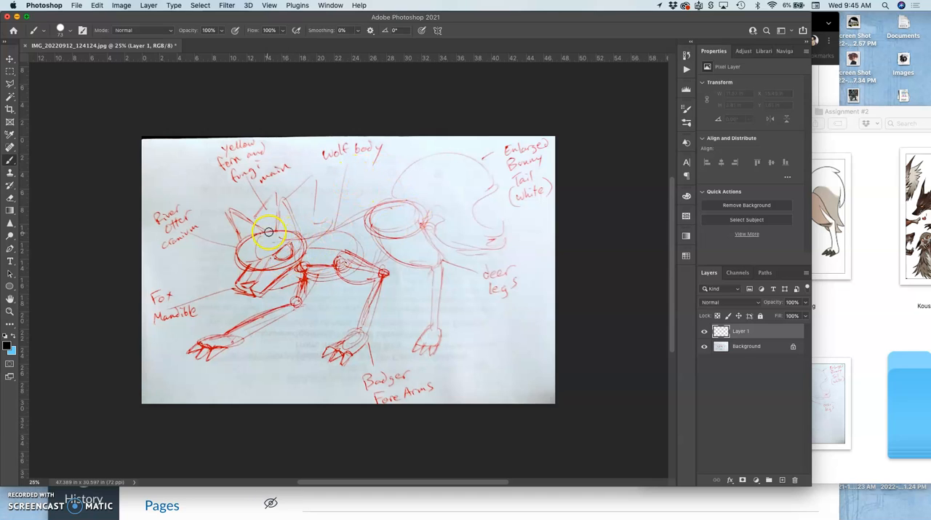
Brush head lines and a curve inside the cranium ellipse, toggling Background visibility to check.
{"action": "left_click_drag", "start_coordinate": [273, 232], "coordinate": [238, 251]}
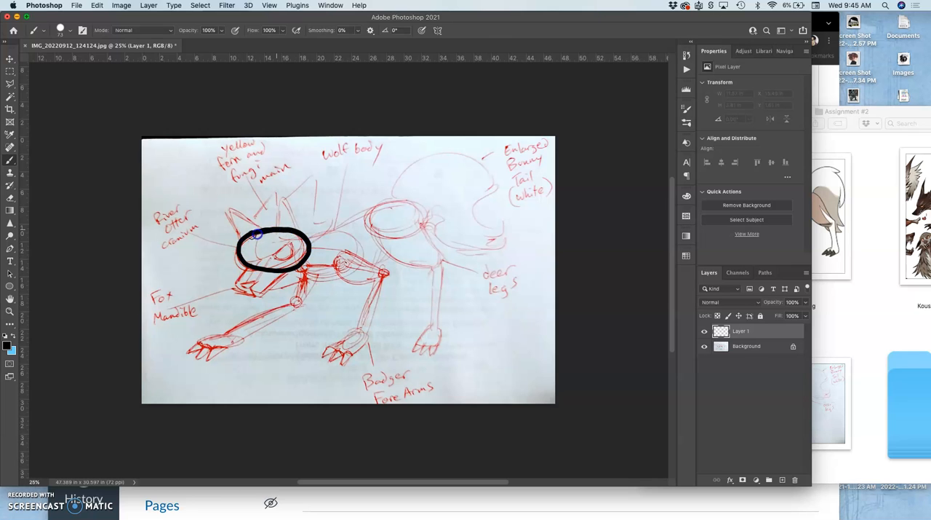
{"action": "left_click", "coordinate": [703, 345]}
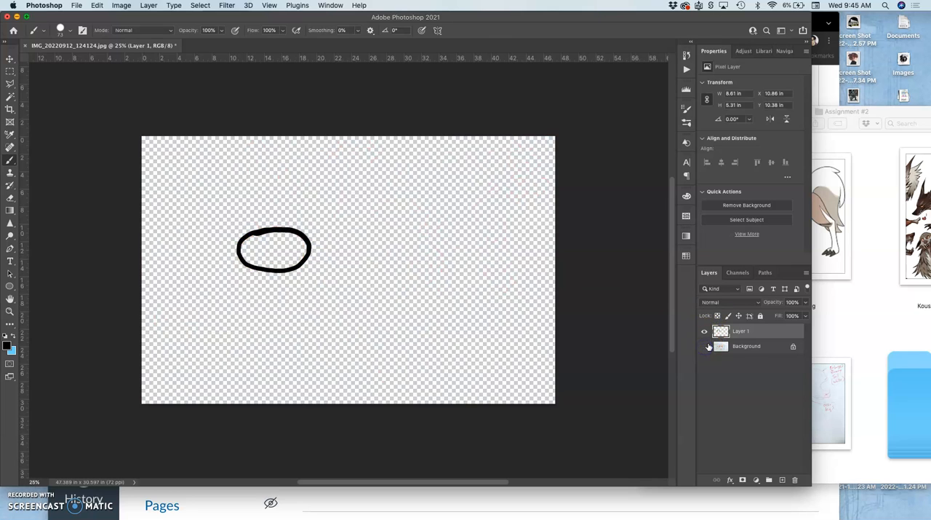
{"action": "left_click", "coordinate": [704, 345]}
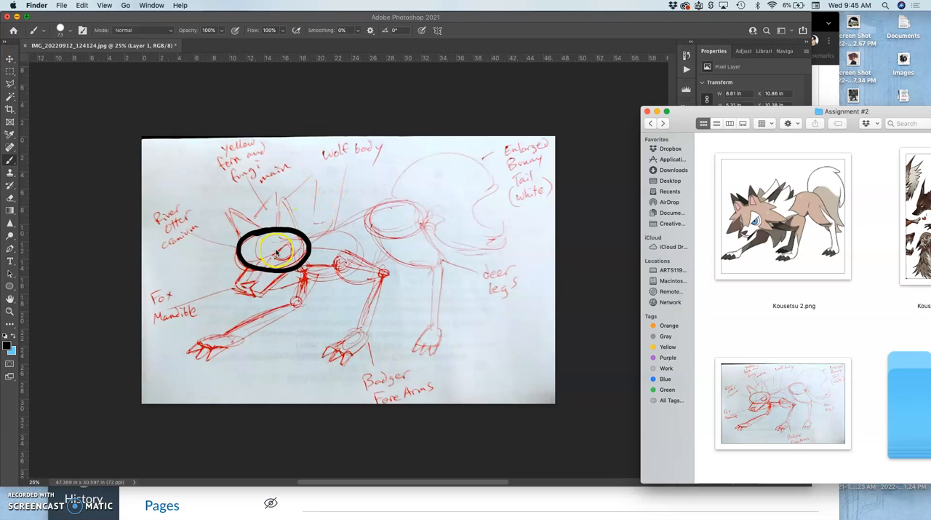
{"action": "mouse_move", "coordinate": [496, 290]}
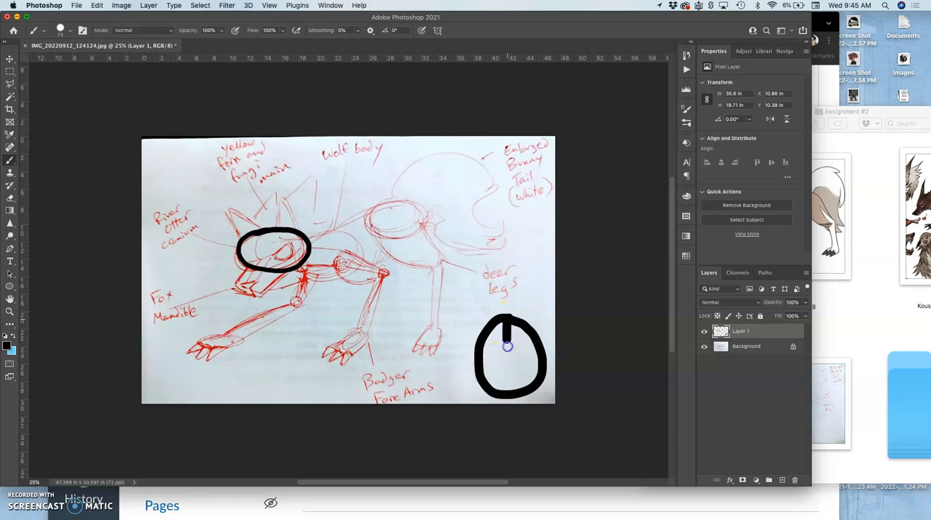
{"action": "left_click_drag", "start_coordinate": [487, 357], "coordinate": [535, 356]}
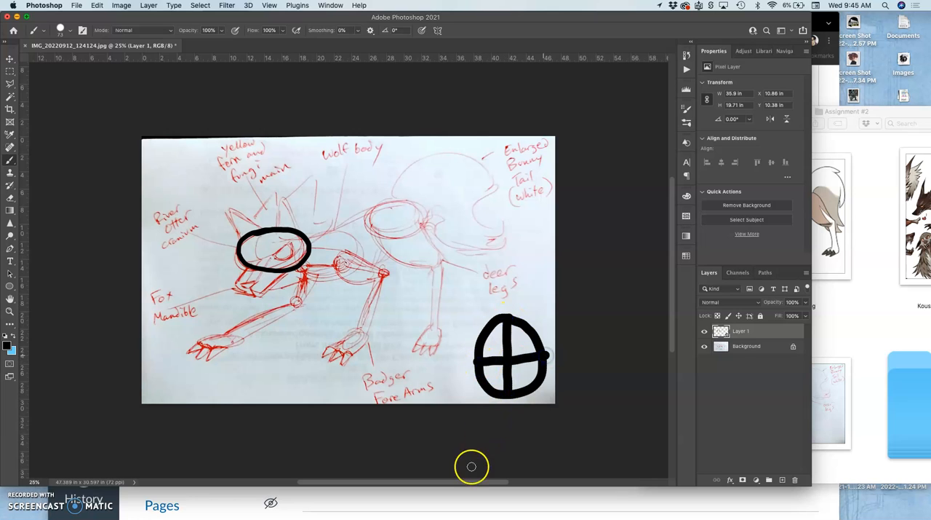
{"action": "mouse_move", "coordinate": [463, 445]}
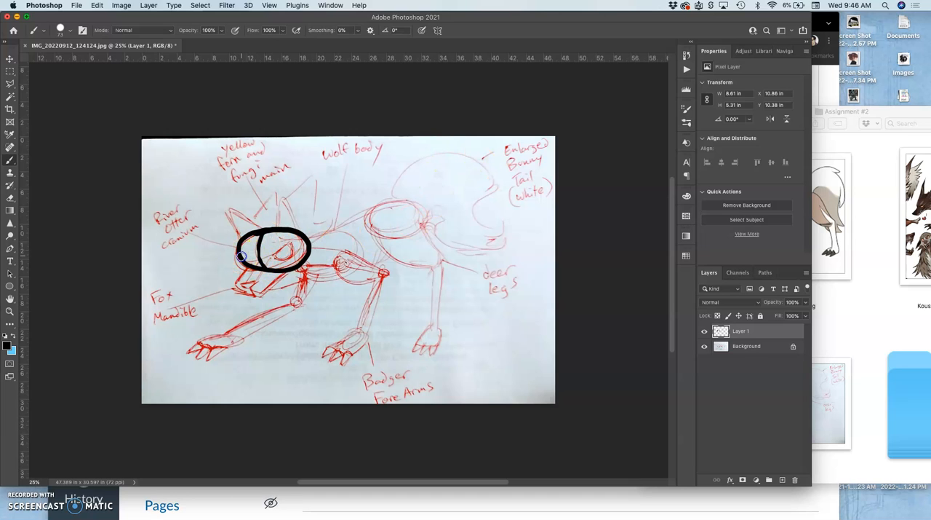
{"action": "left_click_drag", "start_coordinate": [242, 256], "coordinate": [302, 244]}
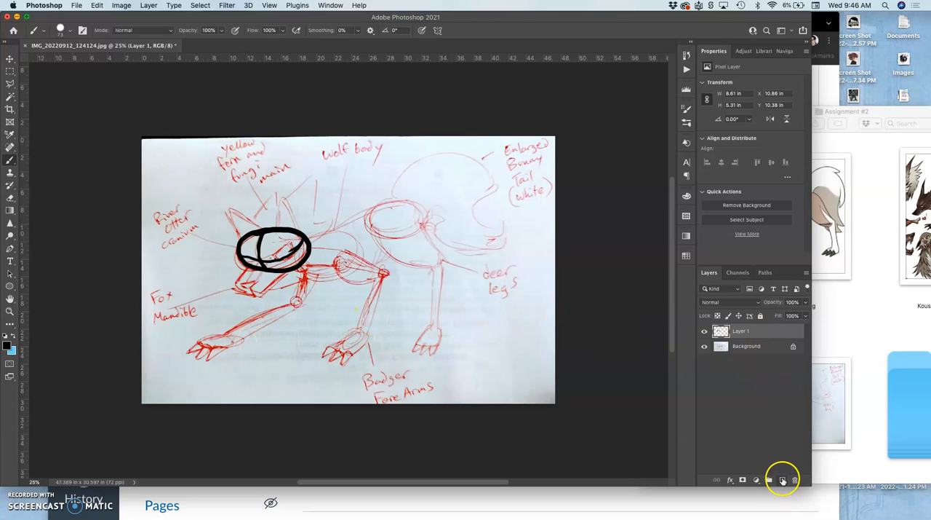
{"action": "left_click", "coordinate": [704, 346]}
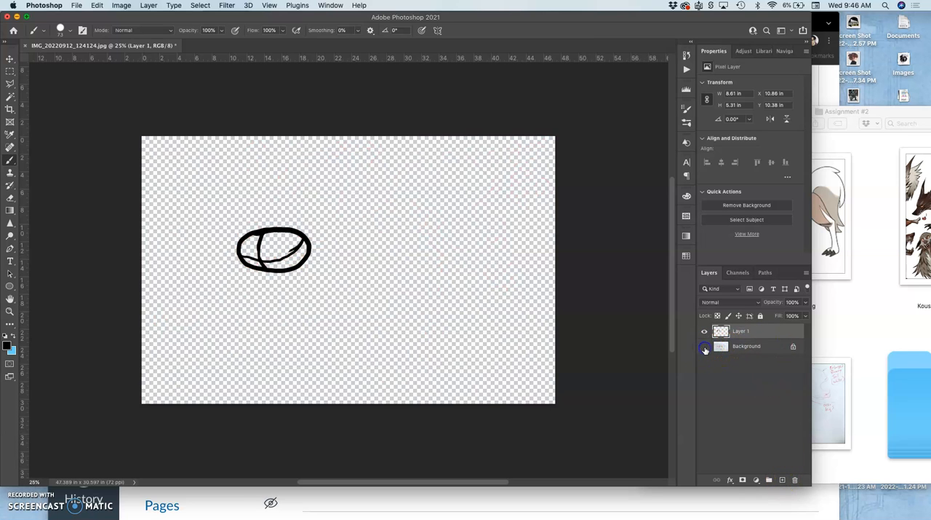
{"action": "left_click", "coordinate": [704, 346]}
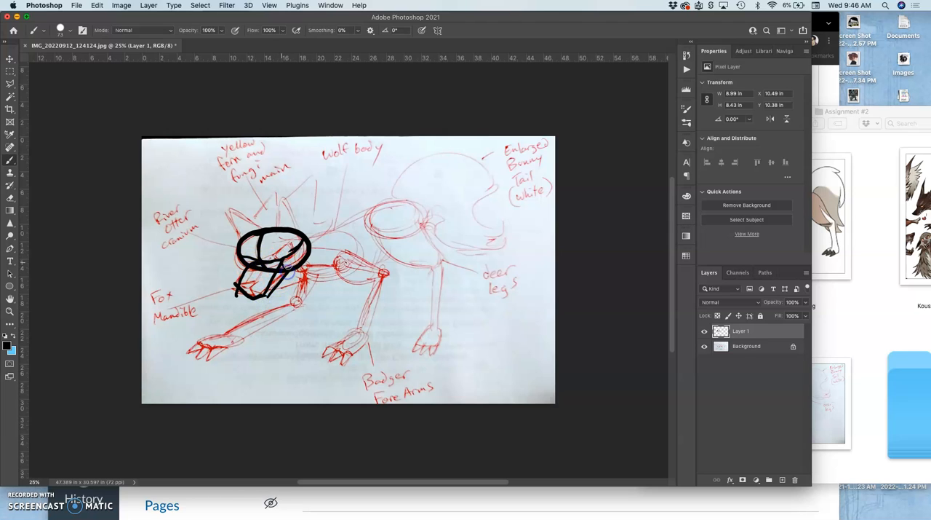
Toggle the Background layer's eye icon, ending with the red sketch hidden.
{"action": "left_click", "coordinate": [703, 346]}
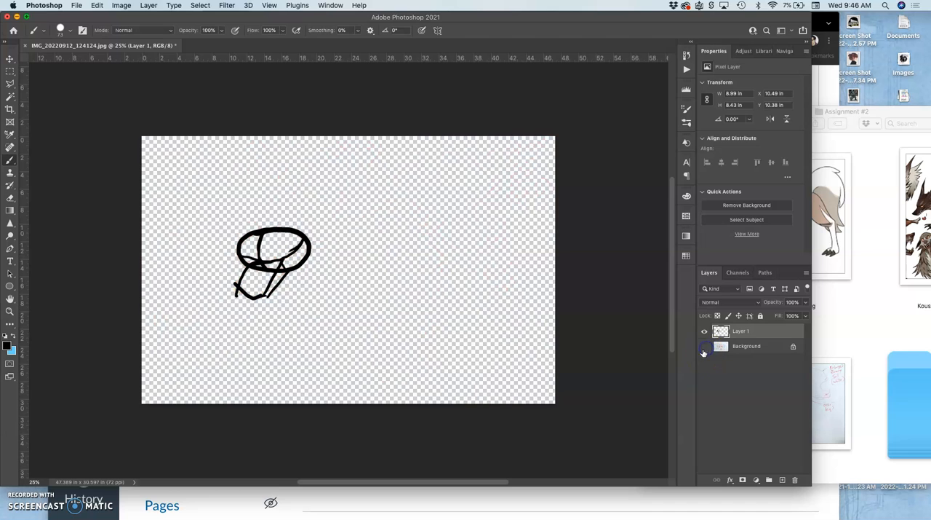
{"action": "left_click", "coordinate": [704, 346]}
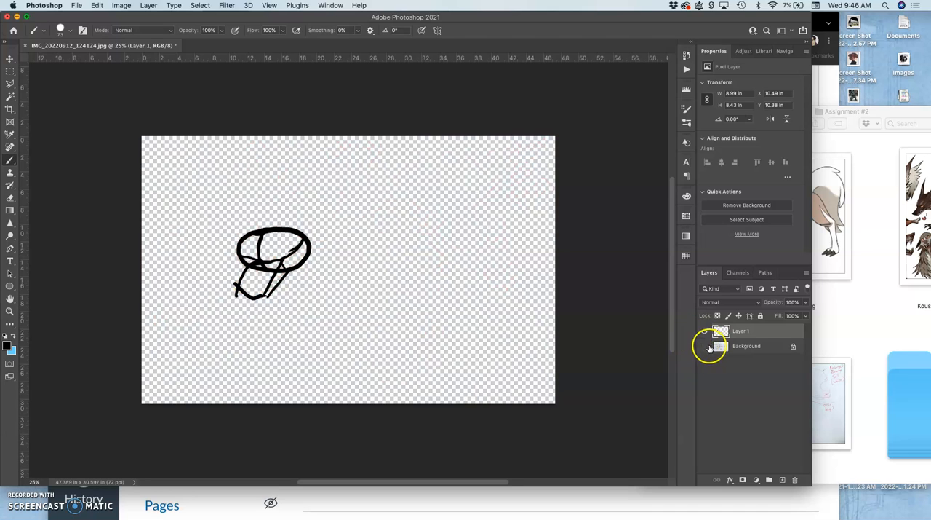
{"action": "left_click", "coordinate": [704, 346]}
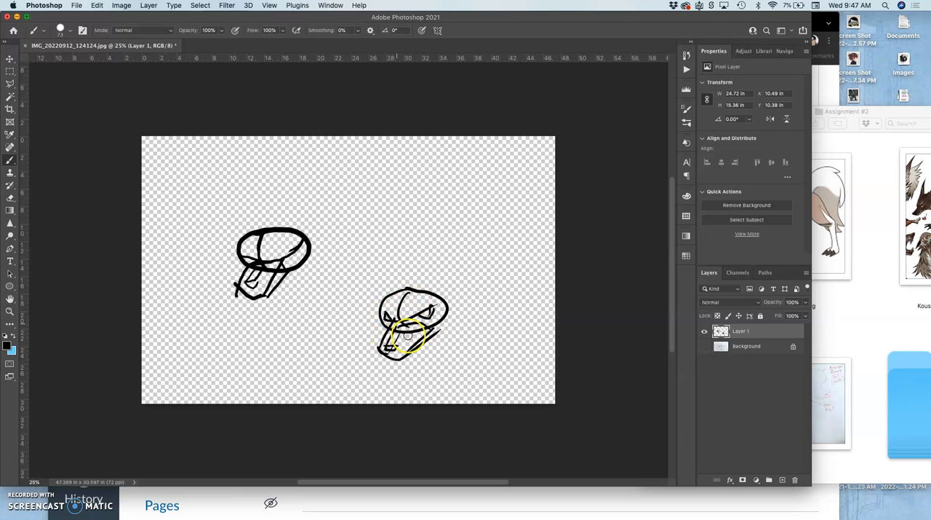
Draw the second head's jaw, a thickened back line and body ellipses.
{"action": "left_click_drag", "start_coordinate": [408, 331], "coordinate": [411, 306]}
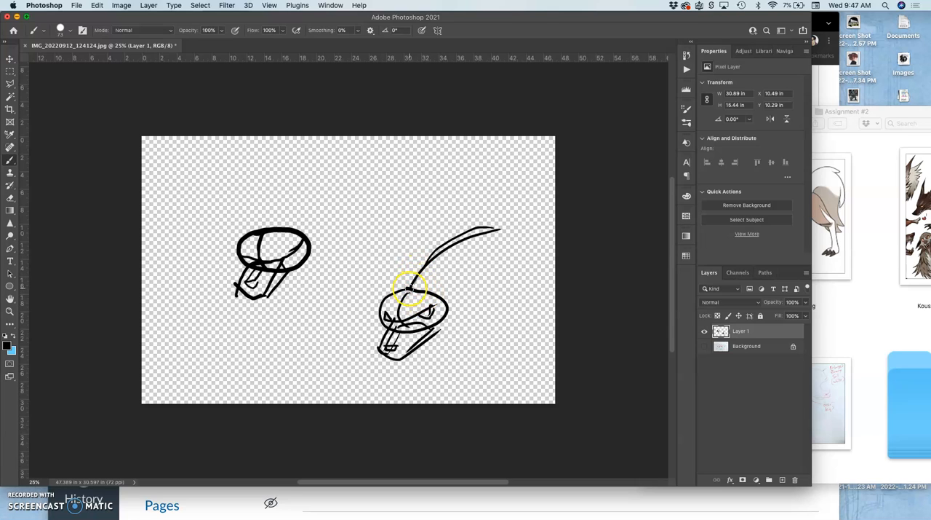
{"action": "left_click_drag", "start_coordinate": [411, 287], "coordinate": [436, 282]}
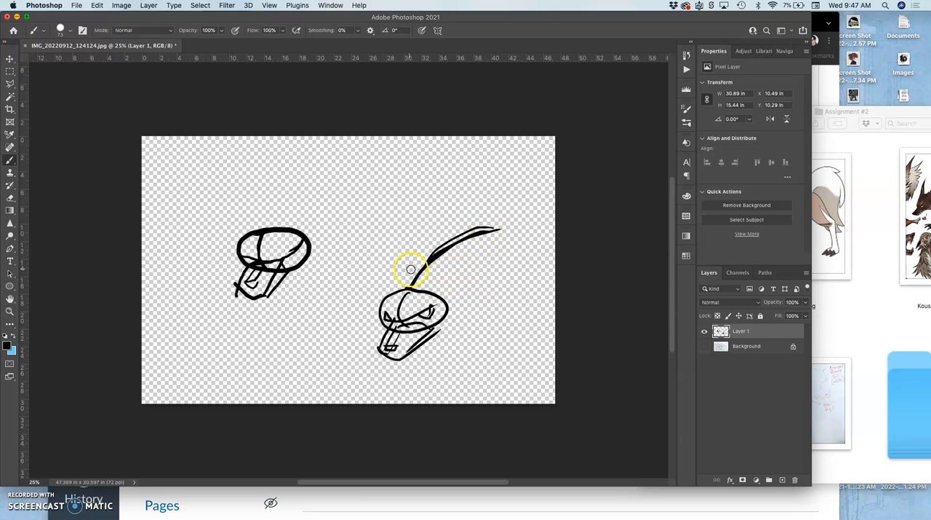
{"action": "left_click_drag", "start_coordinate": [411, 269], "coordinate": [460, 274]}
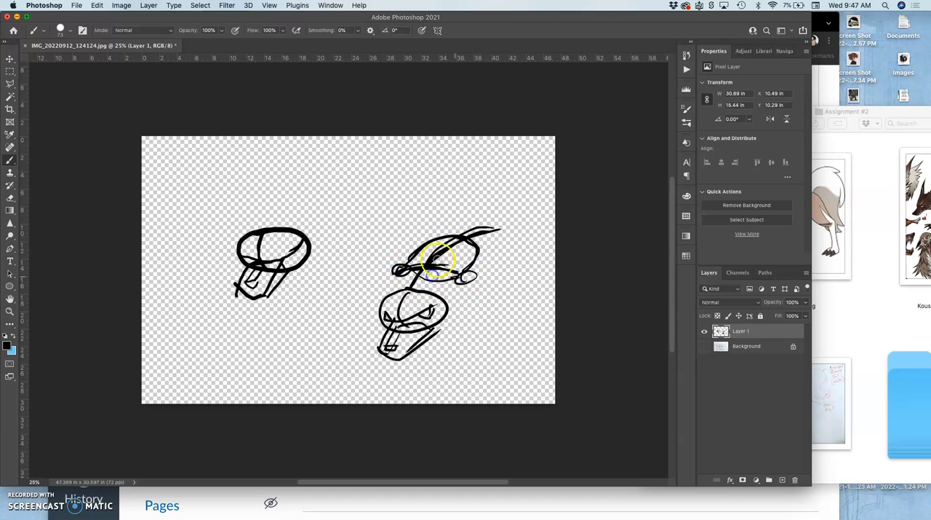
{"action": "left_click_drag", "start_coordinate": [436, 258], "coordinate": [525, 230]}
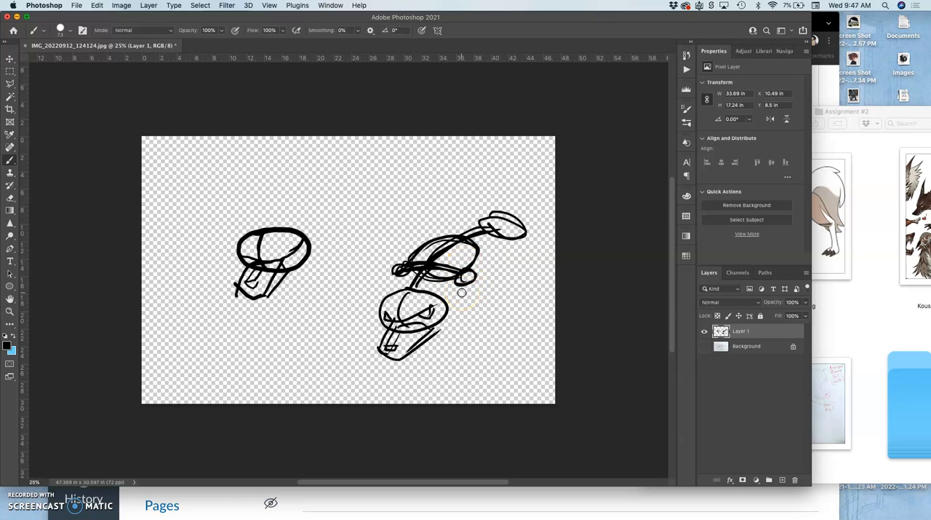
{"action": "mouse_move", "coordinate": [521, 241]}
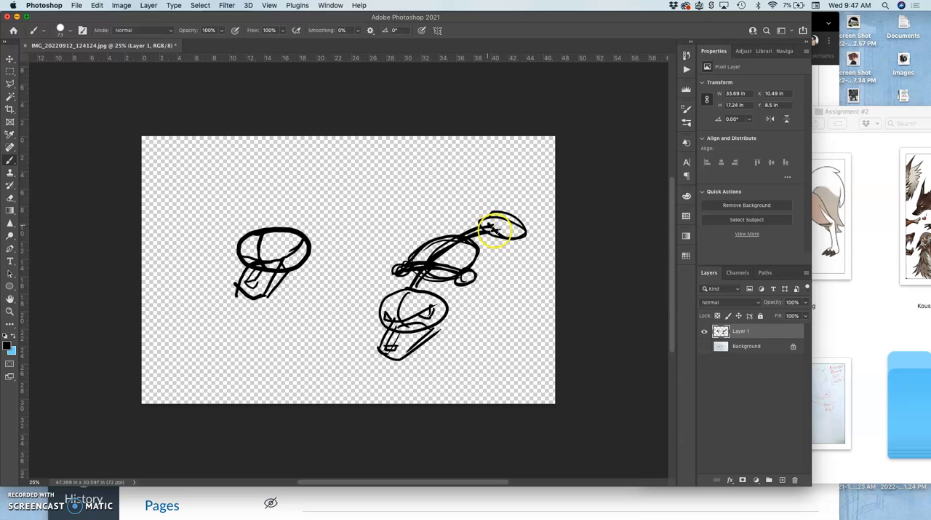
{"action": "mouse_move", "coordinate": [487, 220]}
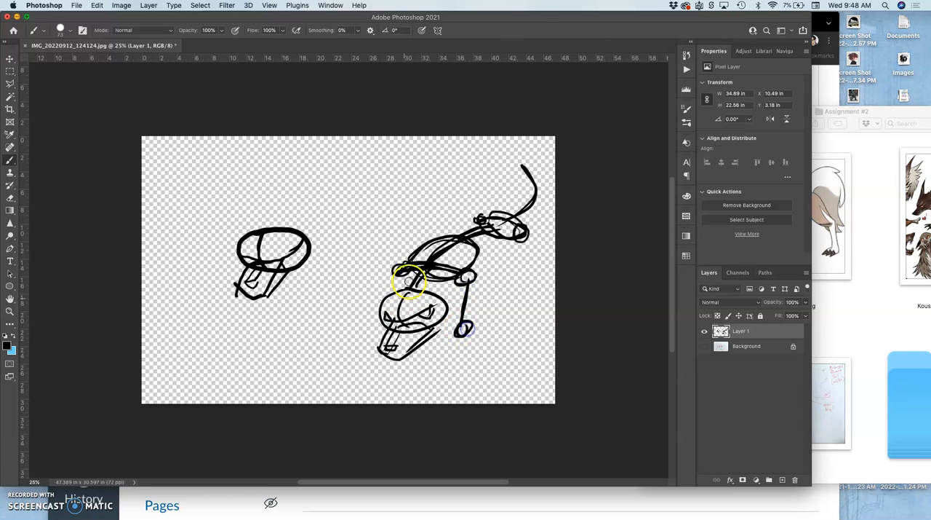
Draw the jointed front legs with a clawed paw.
{"action": "left_click_drag", "start_coordinate": [408, 283], "coordinate": [366, 288]}
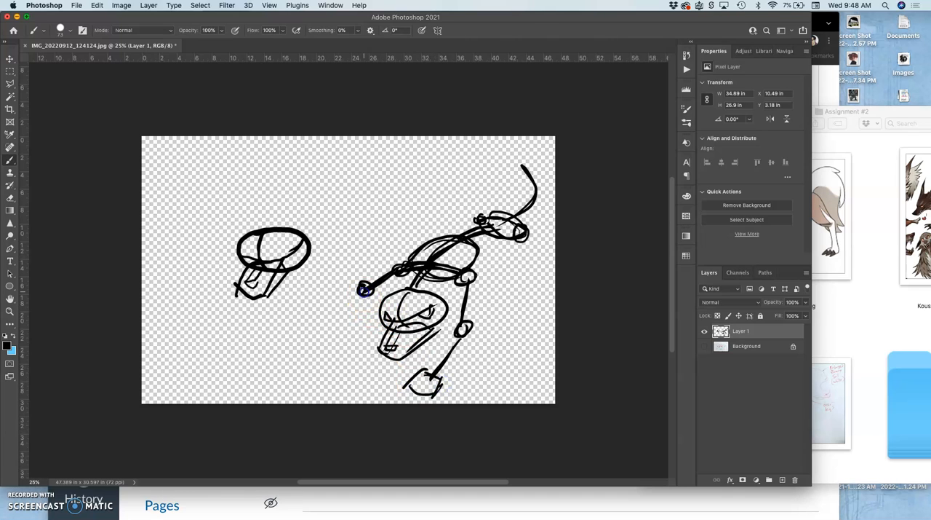
{"action": "left_click_drag", "start_coordinate": [364, 291], "coordinate": [338, 345]}
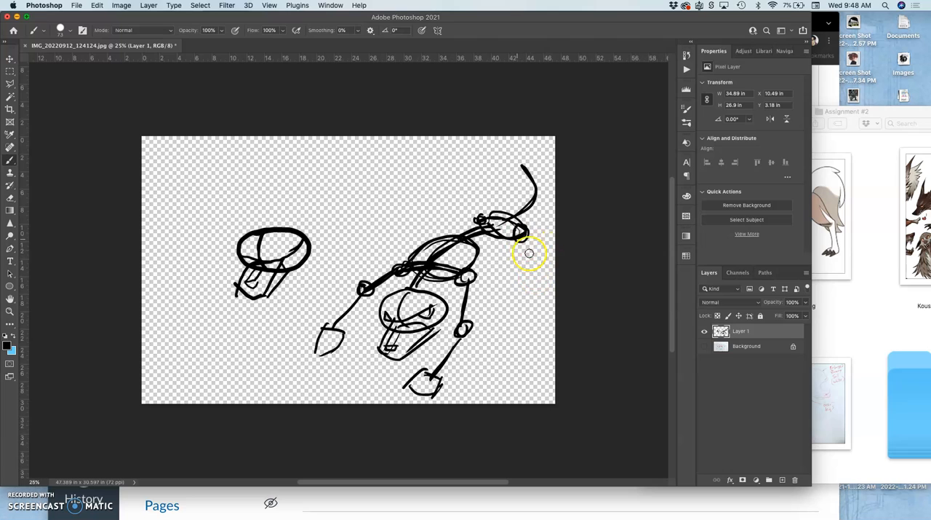
{"action": "left_click_drag", "start_coordinate": [529, 254], "coordinate": [502, 272]}
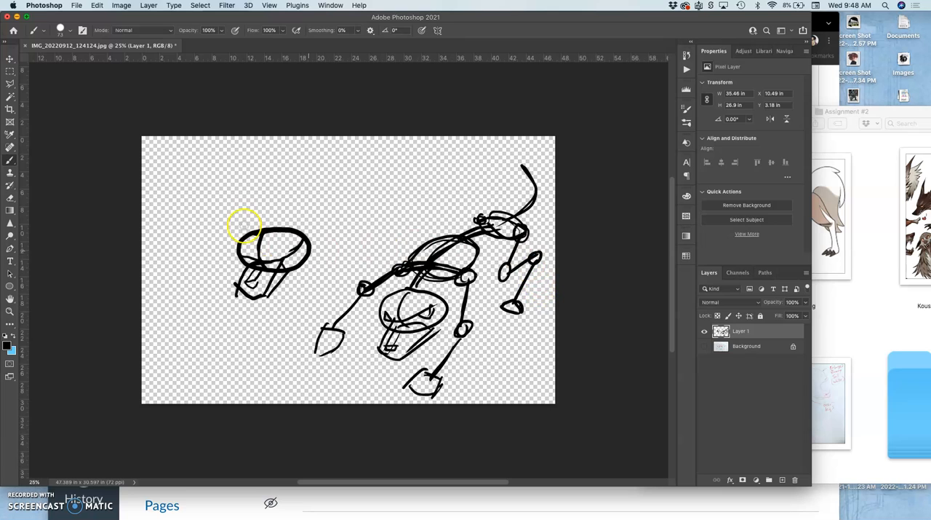
Sketch a small skull at upper left with a long jointed leg, foot and outline.
{"action": "left_click_drag", "start_coordinate": [244, 225], "coordinate": [182, 192]}
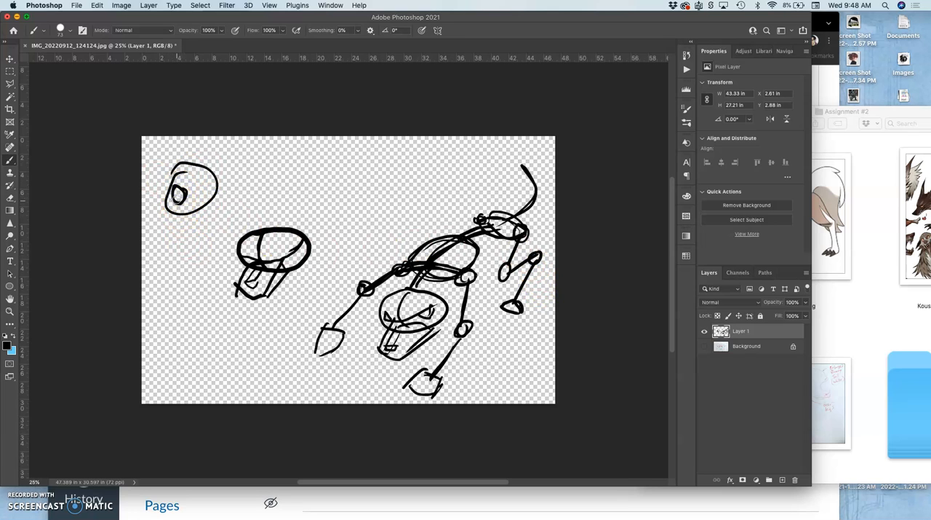
{"action": "left_click_drag", "start_coordinate": [180, 203], "coordinate": [191, 275]}
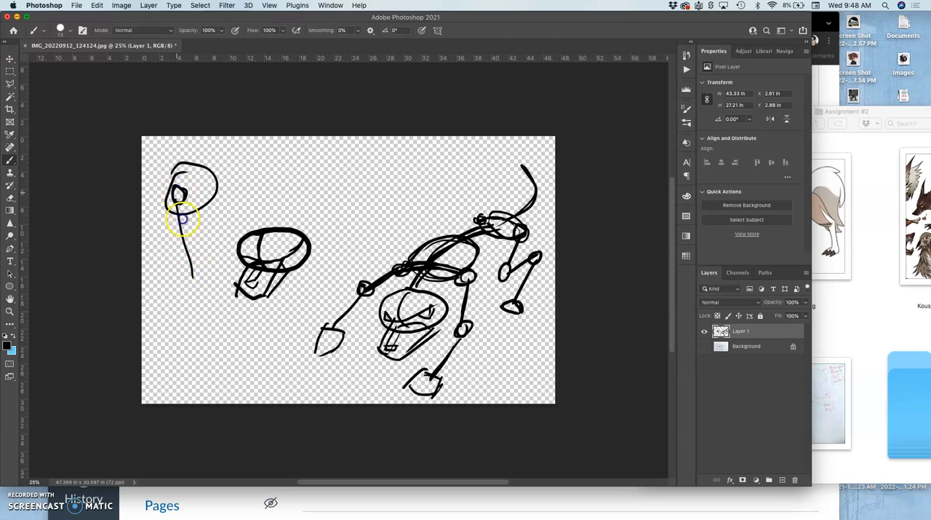
{"action": "left_click_drag", "start_coordinate": [182, 208], "coordinate": [196, 284]}
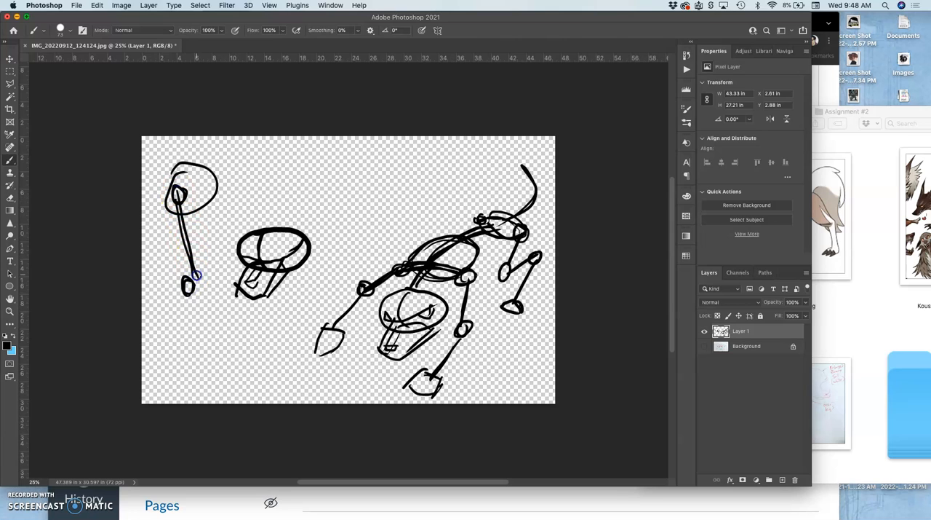
{"action": "left_click_drag", "start_coordinate": [197, 280], "coordinate": [199, 363]}
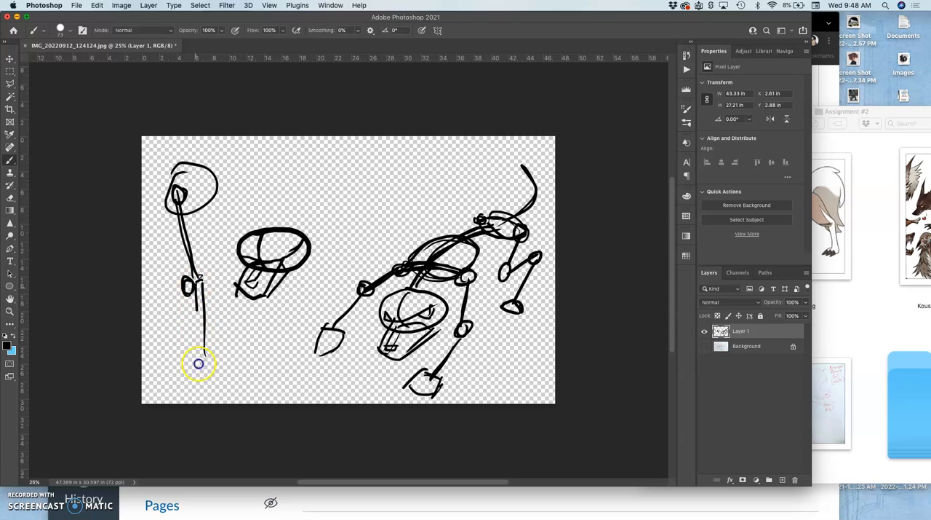
{"action": "left_click_drag", "start_coordinate": [195, 284], "coordinate": [203, 377]}
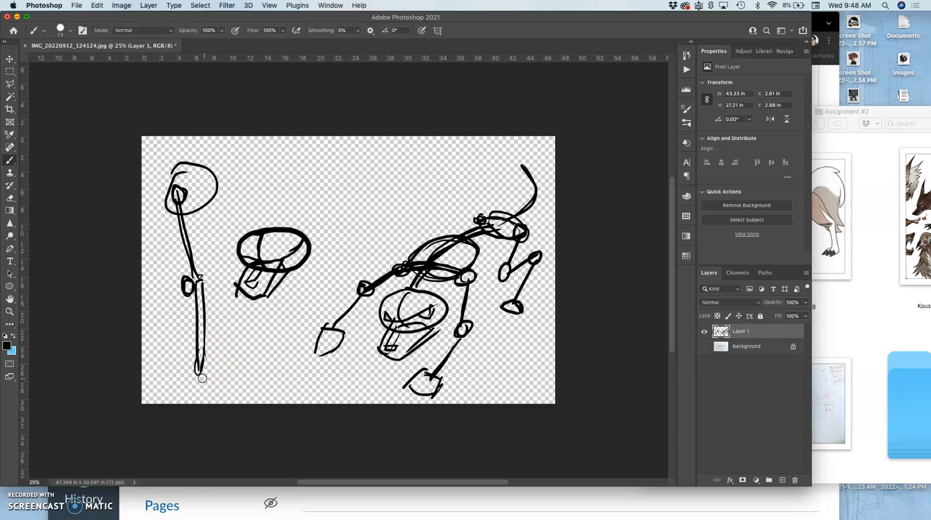
{"action": "left_click_drag", "start_coordinate": [202, 377], "coordinate": [173, 384]}
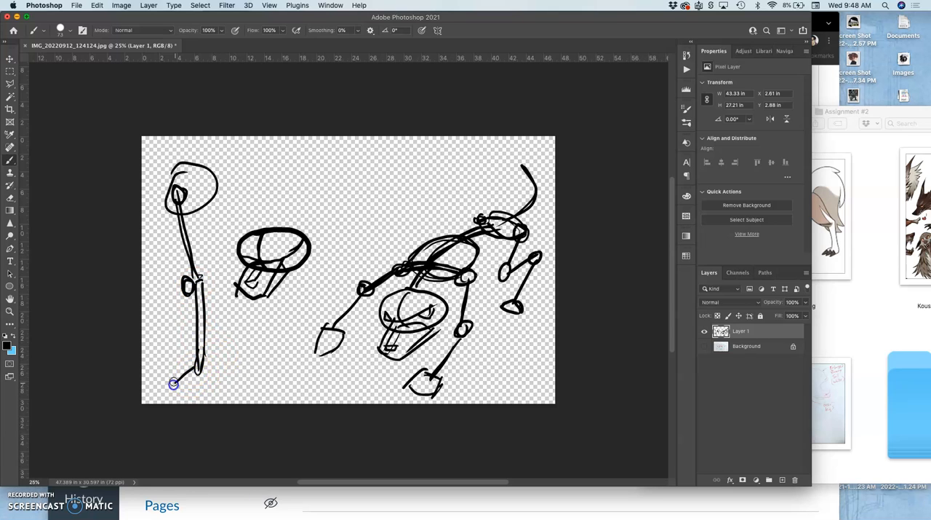
{"action": "left_click_drag", "start_coordinate": [174, 384], "coordinate": [149, 393]}
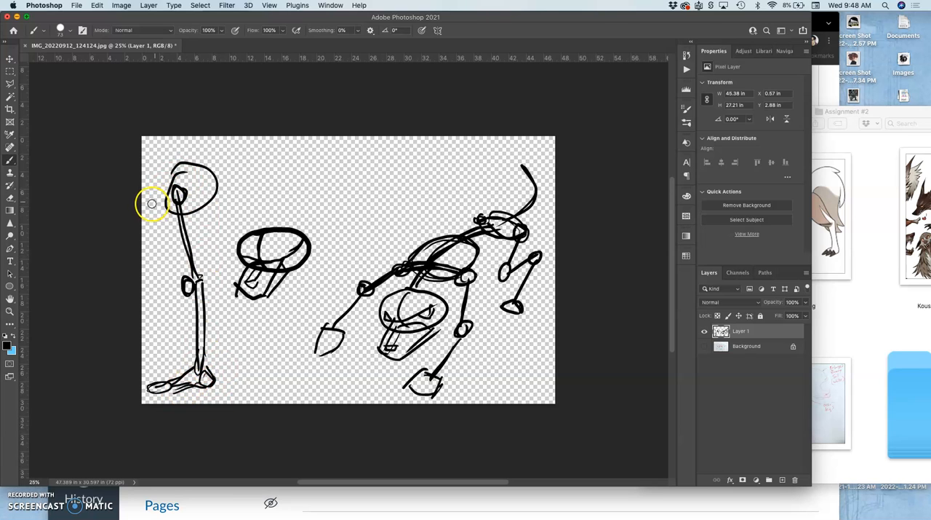
{"action": "left_click_drag", "start_coordinate": [151, 202], "coordinate": [184, 360]}
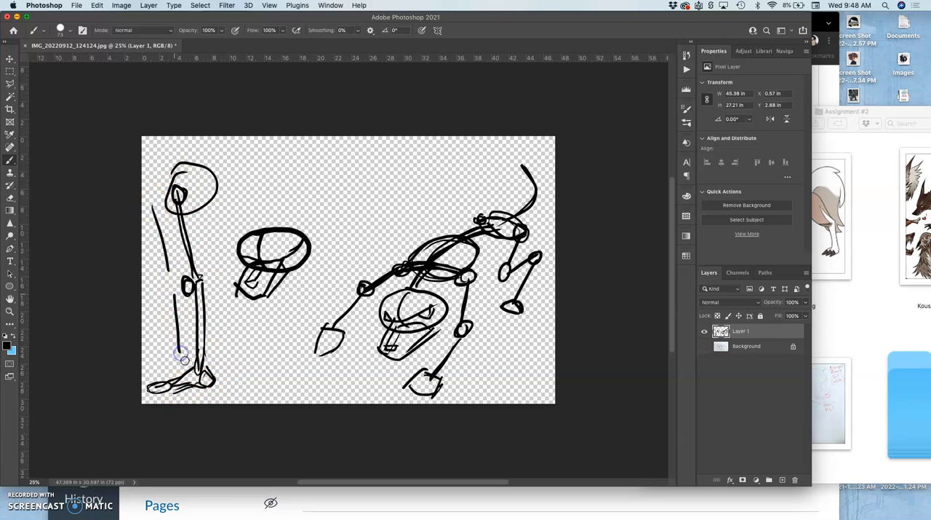
{"action": "mouse_move", "coordinate": [265, 269]}
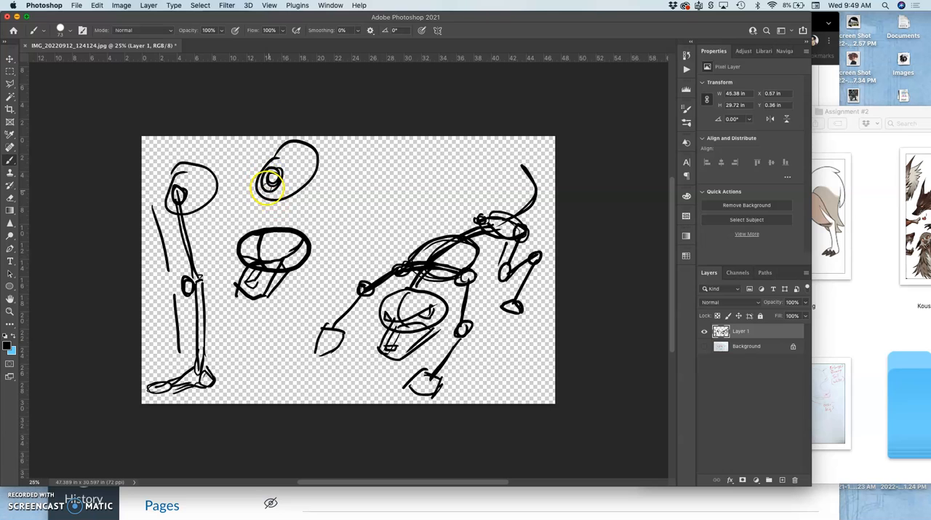
Add an eye to the head shape and draw the middle leg's top bone.
{"action": "left_click_drag", "start_coordinate": [272, 182], "coordinate": [248, 232]}
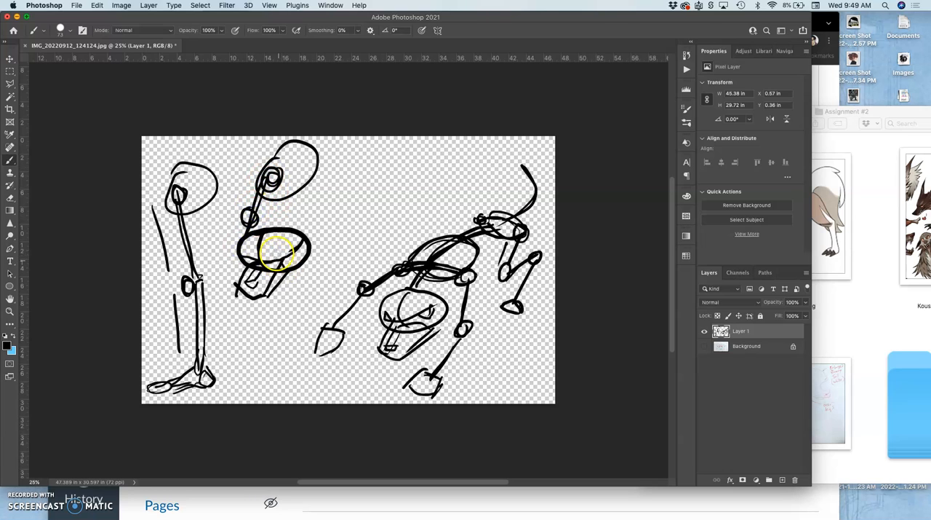
{"action": "left_click", "coordinate": [11, 86]}
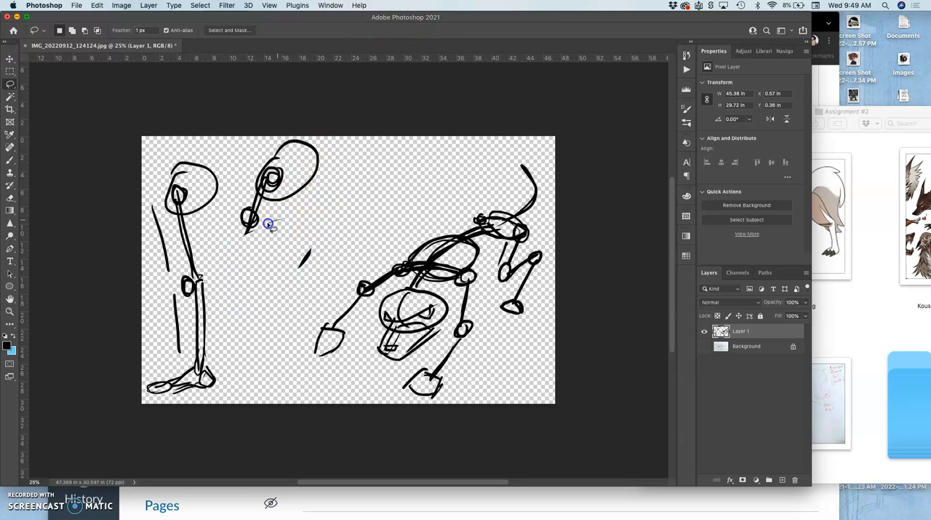
{"action": "left_click_drag", "start_coordinate": [266, 221], "coordinate": [308, 233]}
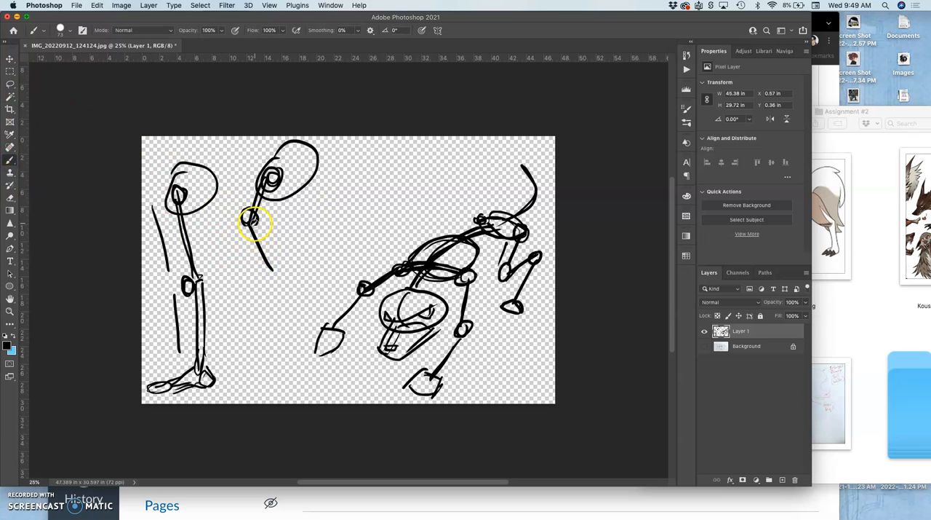
Draw the thigh, shin and foot of the middle leg and thicken the hip circle.
{"action": "left_click_drag", "start_coordinate": [251, 214], "coordinate": [284, 280]}
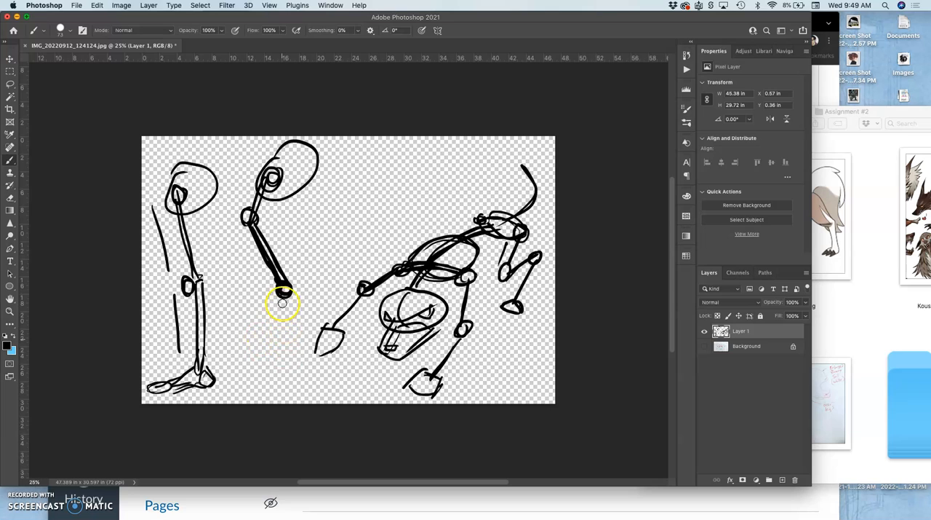
{"action": "left_click_drag", "start_coordinate": [283, 302], "coordinate": [253, 358]}
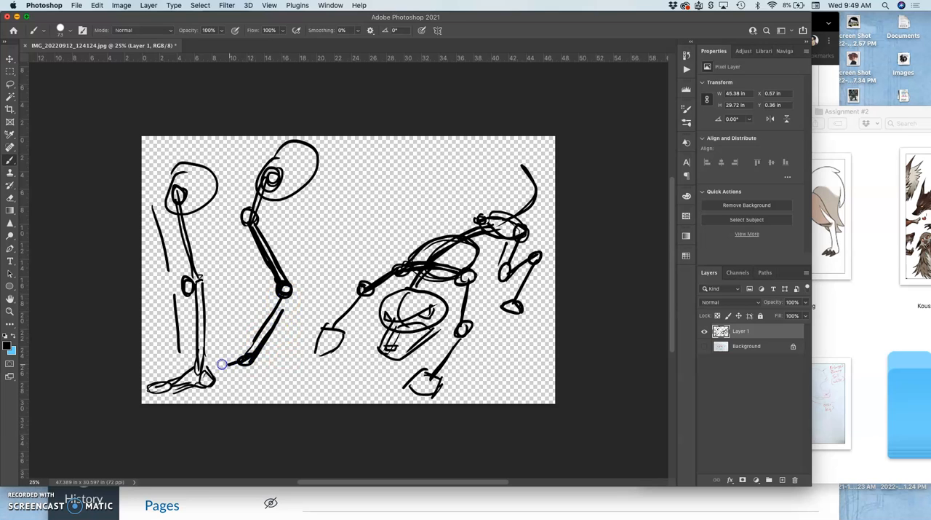
{"action": "left_click_drag", "start_coordinate": [222, 364], "coordinate": [251, 357]}
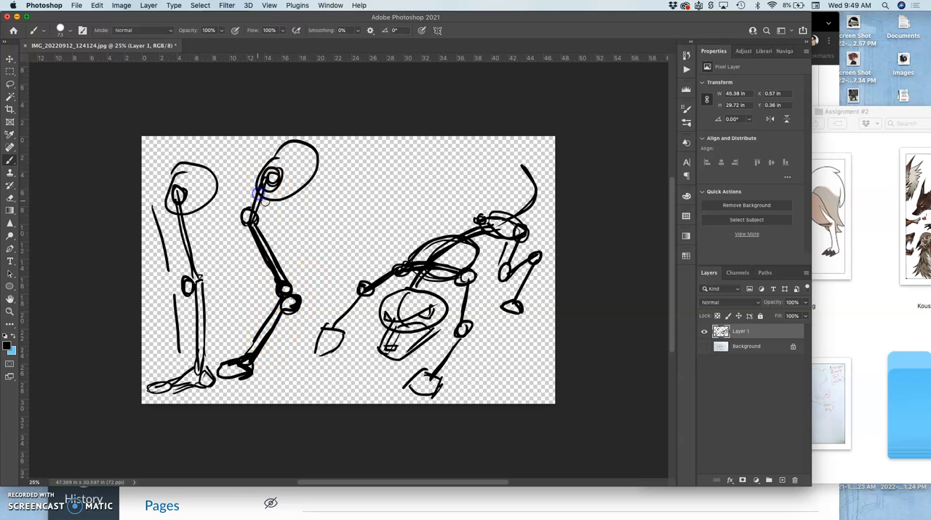
{"action": "mouse_move", "coordinate": [253, 206]}
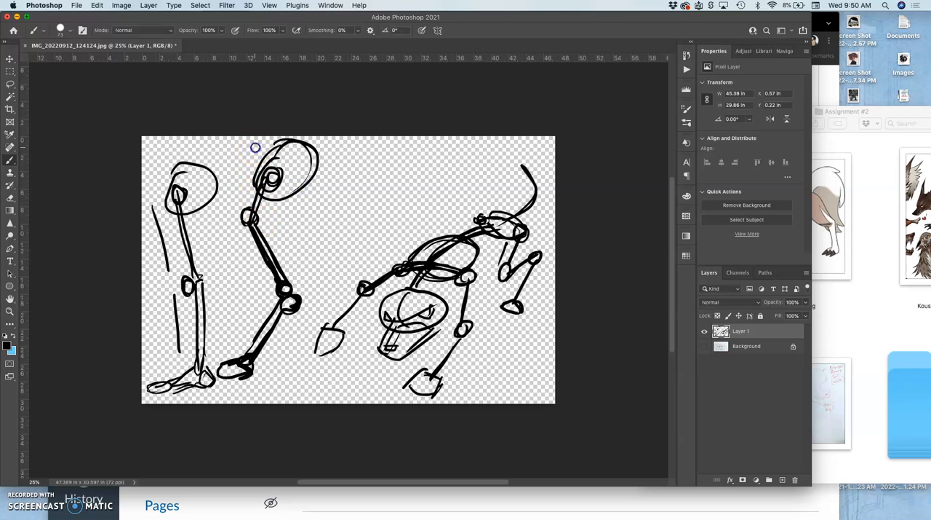
{"action": "left_click_drag", "start_coordinate": [253, 145], "coordinate": [251, 335]}
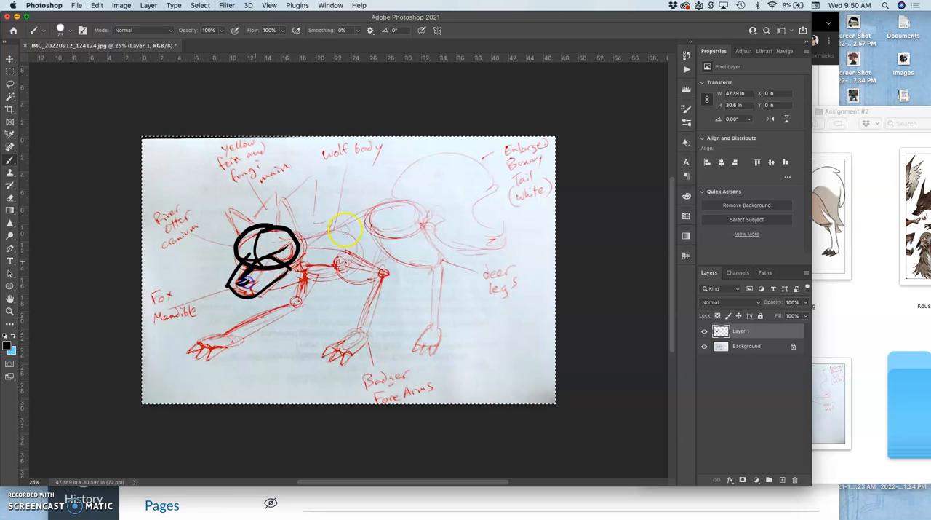
Paint the back line, chest oval shape lines and shoulder and elbow joint circles.
{"action": "left_click_drag", "start_coordinate": [291, 241], "coordinate": [399, 216]}
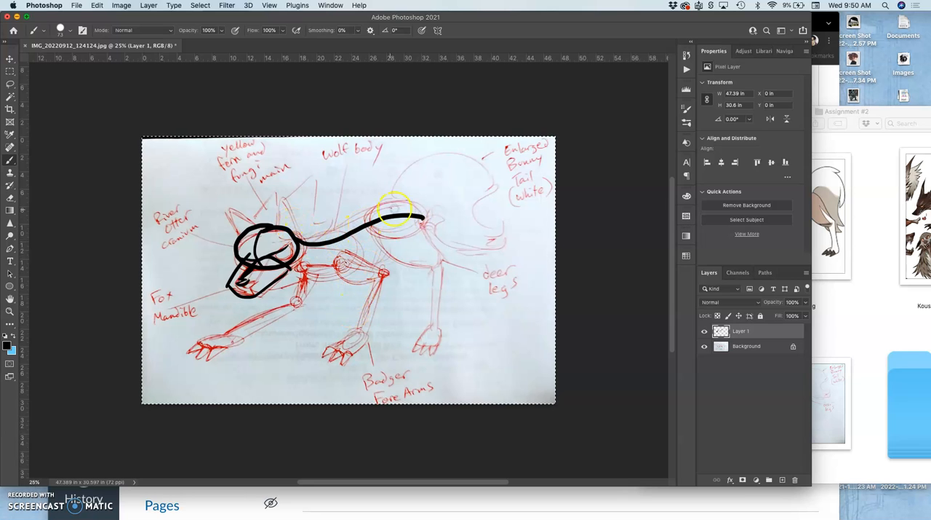
{"action": "mouse_move", "coordinate": [377, 233]}
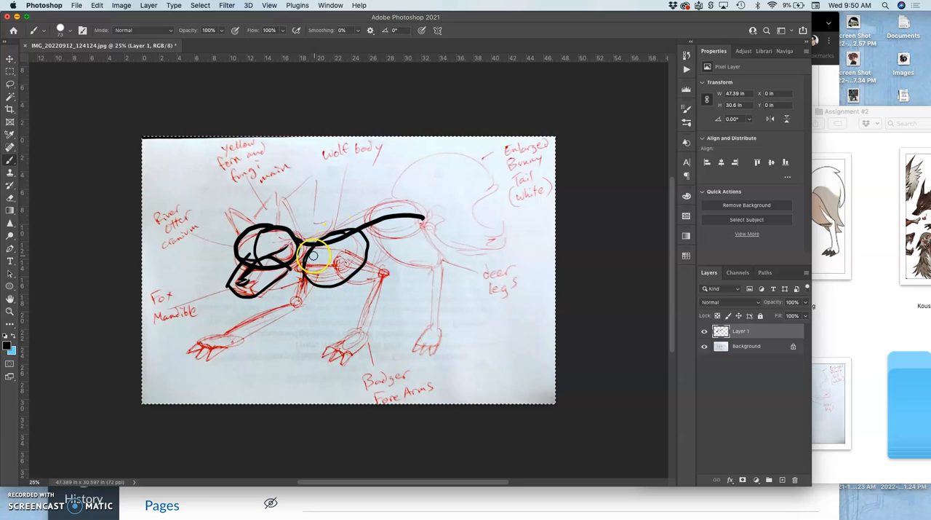
{"action": "left_click_drag", "start_coordinate": [328, 262], "coordinate": [334, 291]}
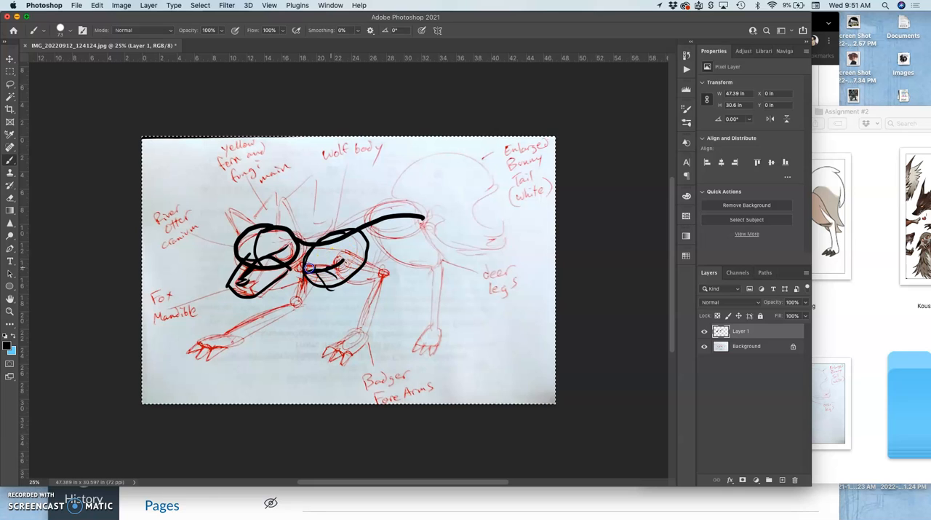
{"action": "left_click_drag", "start_coordinate": [309, 268], "coordinate": [349, 260]}
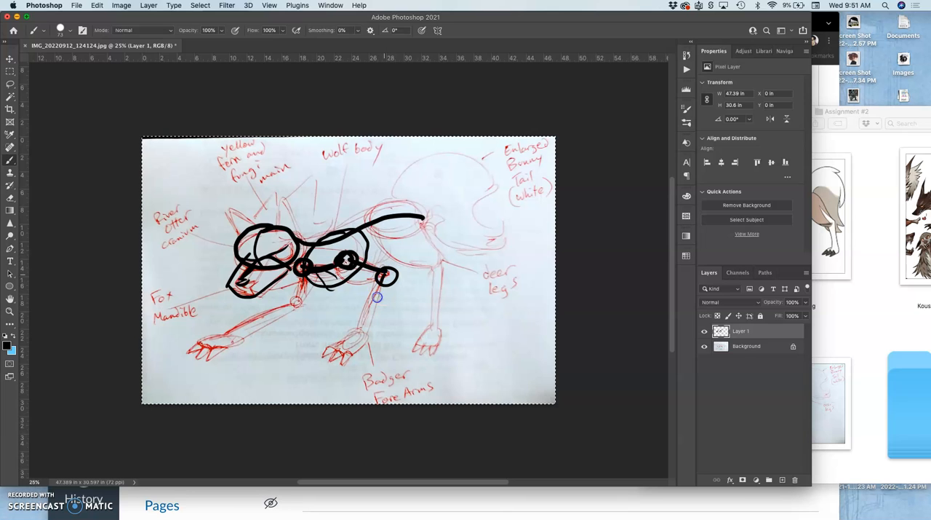
Draw both front legs down from the shoulders, ending in clawed paws.
{"action": "left_click_drag", "start_coordinate": [377, 297], "coordinate": [367, 340]}
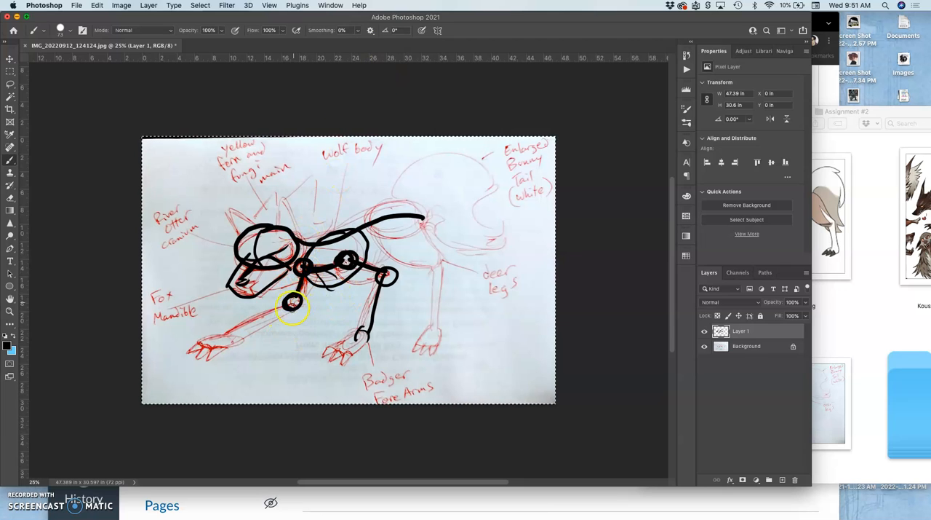
{"action": "left_click_drag", "start_coordinate": [291, 302], "coordinate": [237, 328]}
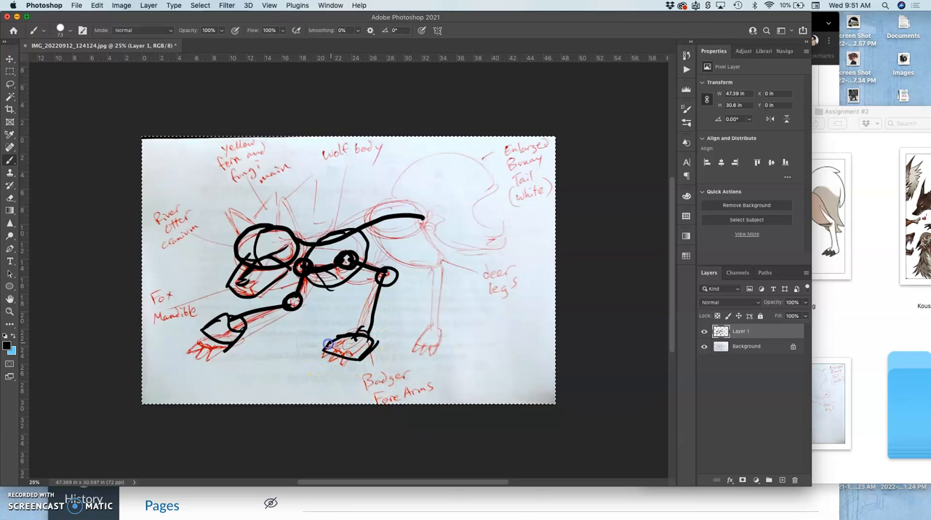
{"action": "left_click_drag", "start_coordinate": [328, 342], "coordinate": [356, 357]}
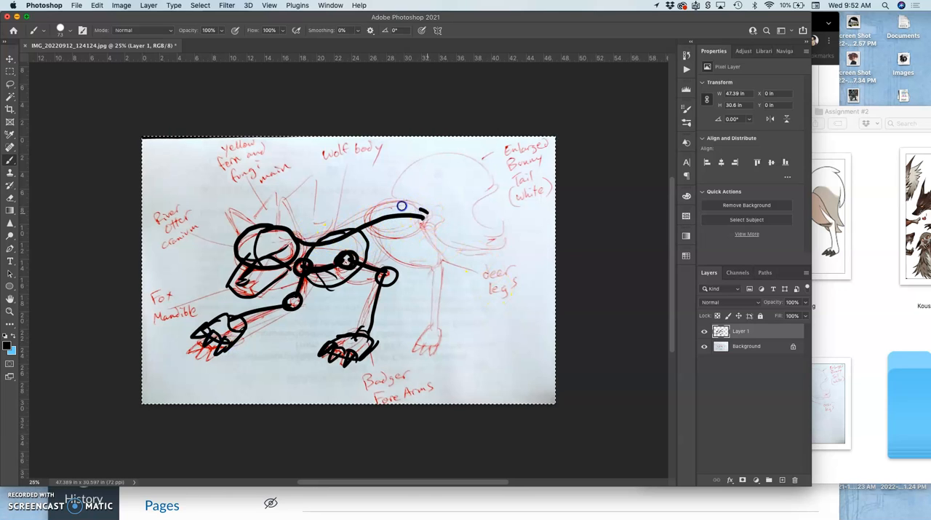
Brush the rear hip oval and try out a hind leg below it.
{"action": "left_click_drag", "start_coordinate": [401, 206], "coordinate": [433, 235]}
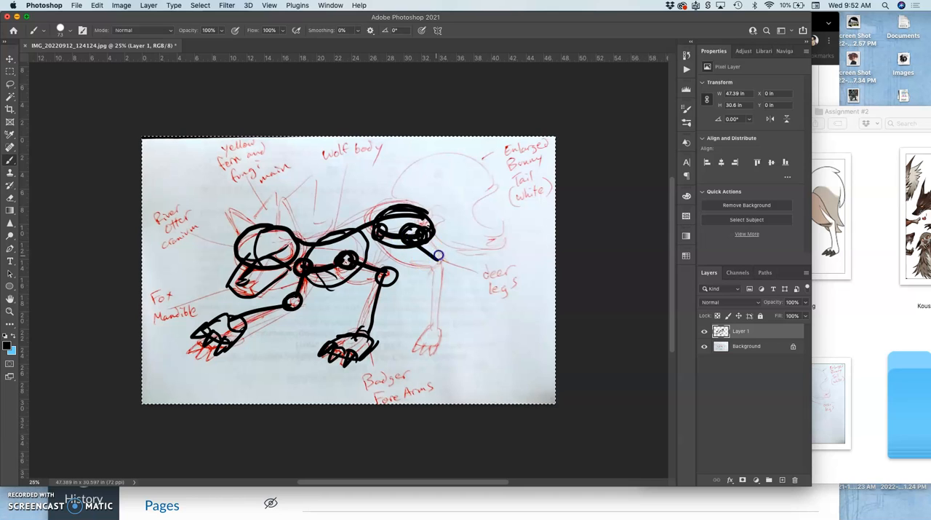
{"action": "left_click_drag", "start_coordinate": [439, 255], "coordinate": [432, 323]}
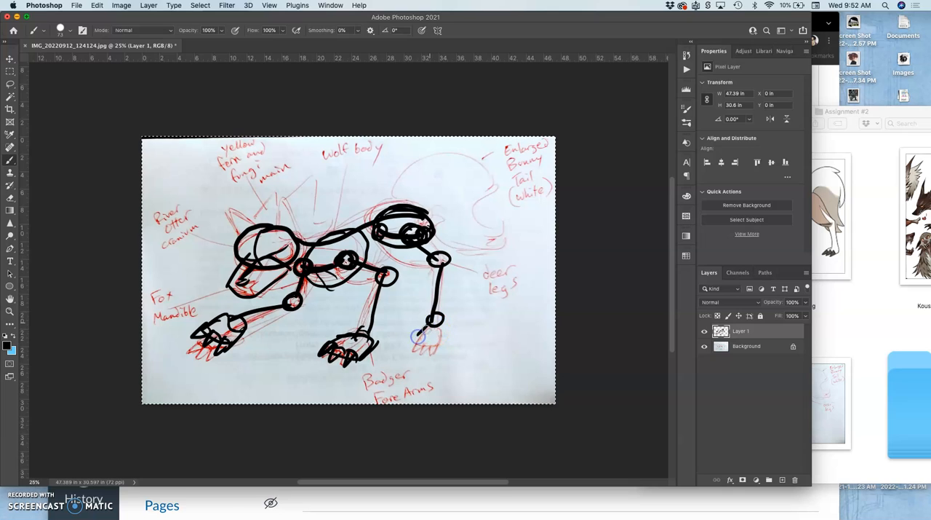
{"action": "left_click_drag", "start_coordinate": [419, 334], "coordinate": [440, 338]}
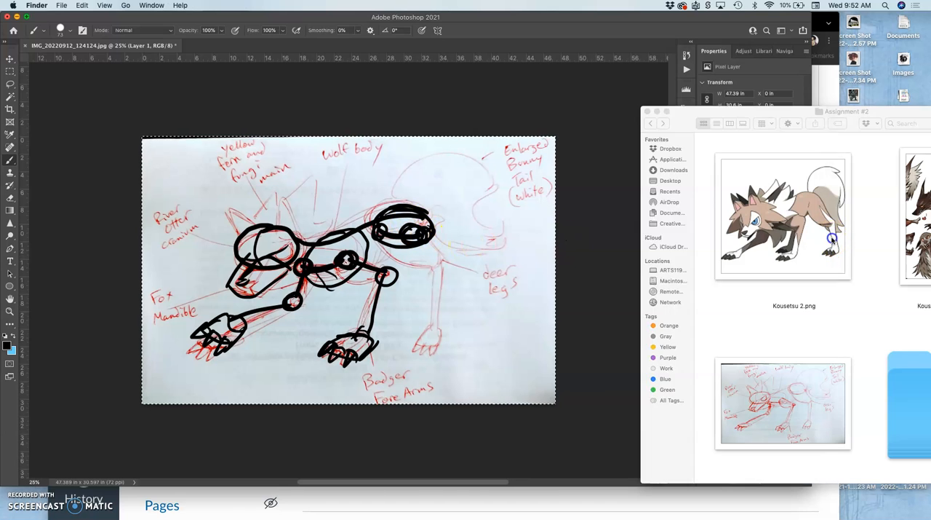
Select the Kousetsu 2.png wolf reference in the Assignment #2 folder.
{"action": "left_click", "coordinate": [783, 216]}
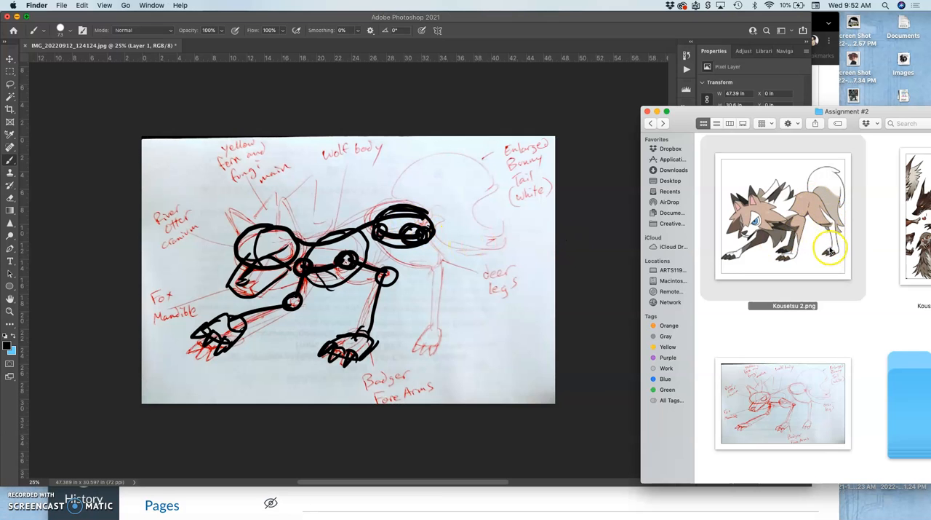
{"action": "mouse_move", "coordinate": [818, 218]}
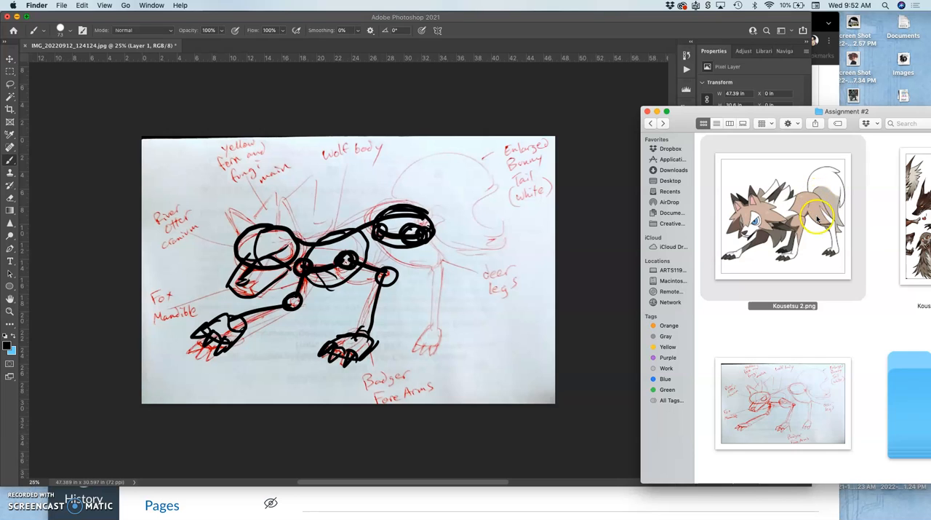
{"action": "mouse_move", "coordinate": [490, 209]}
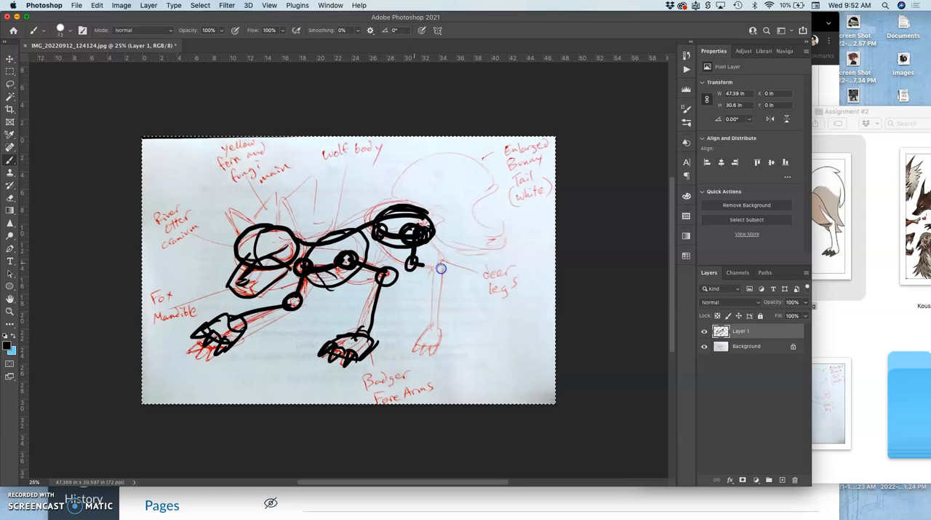
Paint the near hind leg's joints and clawed foot, plus the far hind leg behind it.
{"action": "left_click_drag", "start_coordinate": [418, 270], "coordinate": [447, 269]}
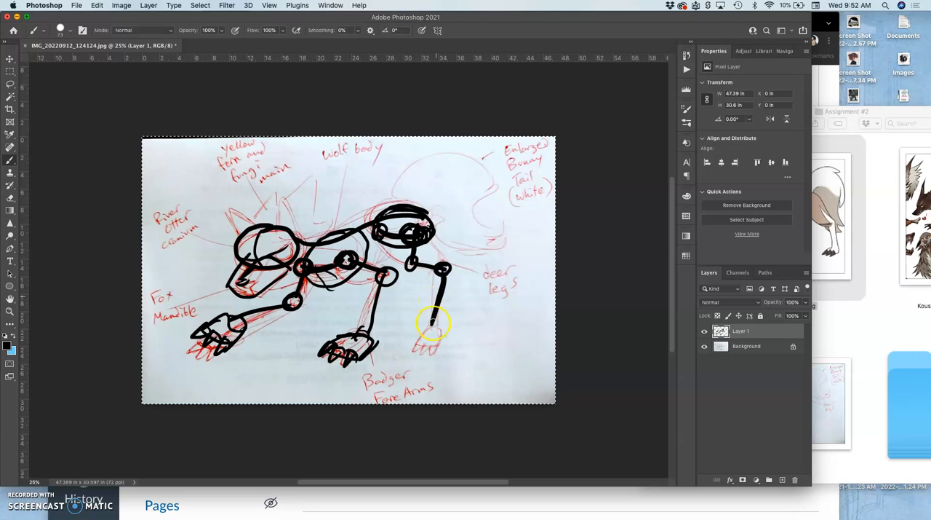
{"action": "left_click_drag", "start_coordinate": [433, 323], "coordinate": [415, 336]}
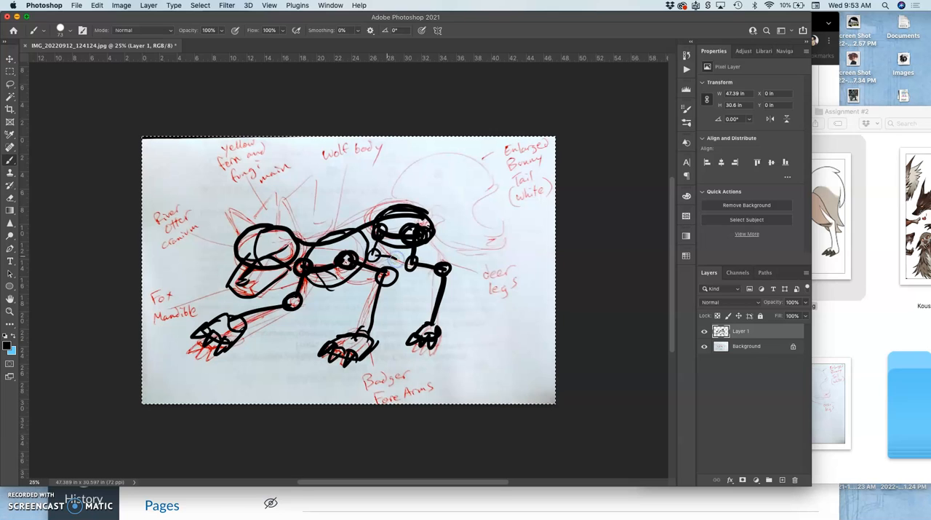
{"action": "left_click_drag", "start_coordinate": [397, 258], "coordinate": [378, 320]}
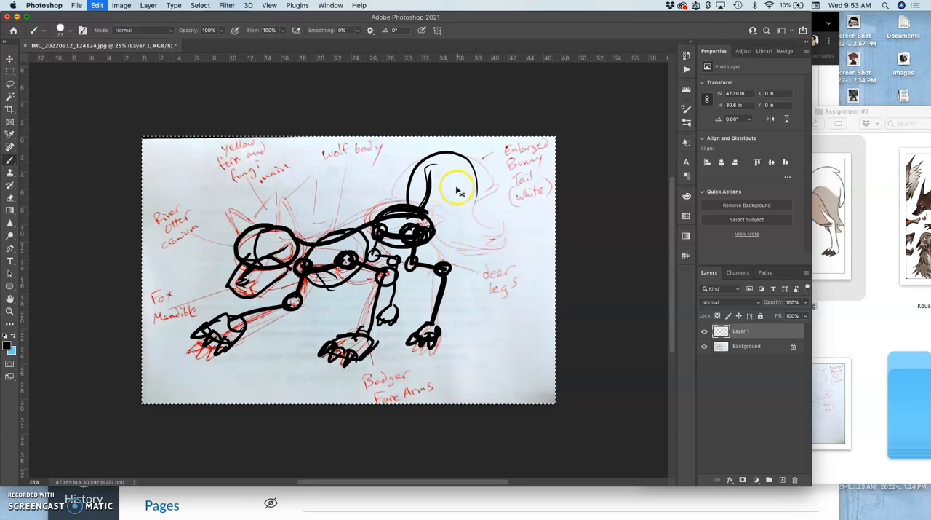
Redraw the front paw claws, then hide the red Background sketch.
{"action": "left_click", "coordinate": [438, 200]}
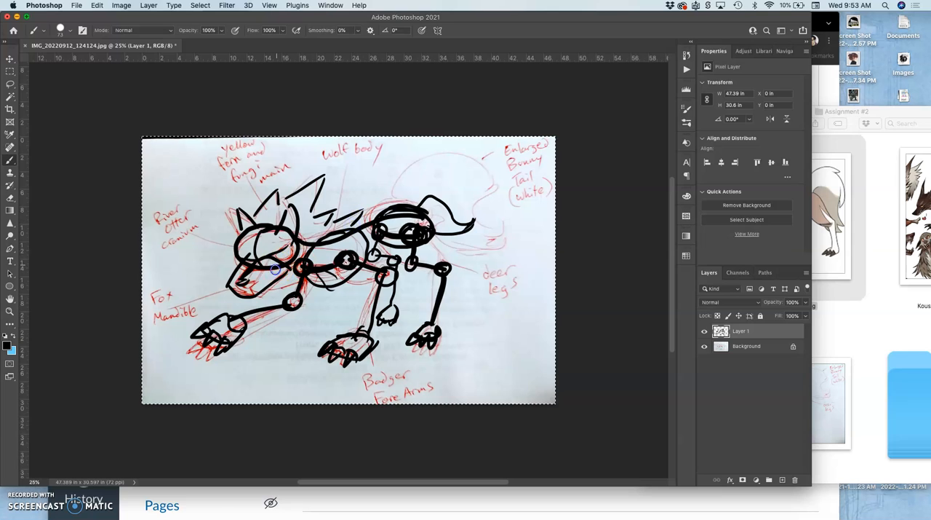
{"action": "left_click_drag", "start_coordinate": [275, 270], "coordinate": [306, 286]}
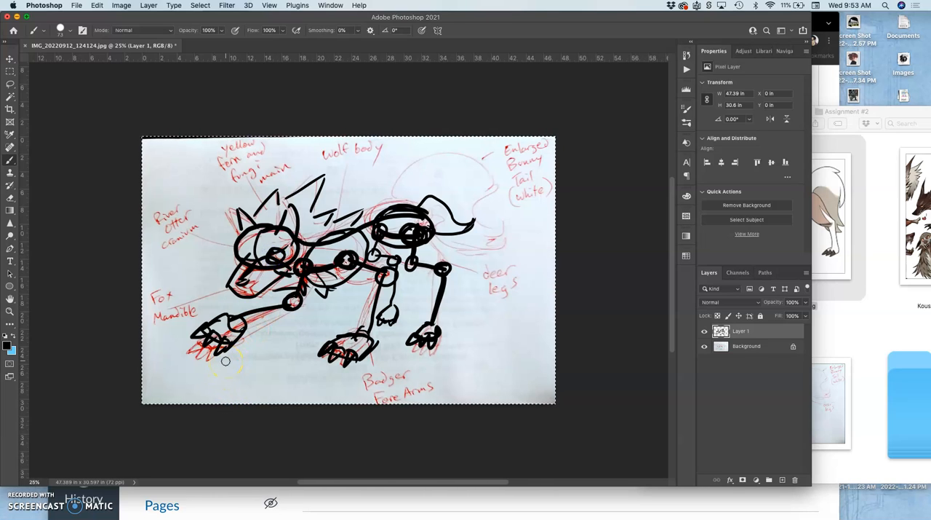
{"action": "left_click", "coordinate": [704, 347]}
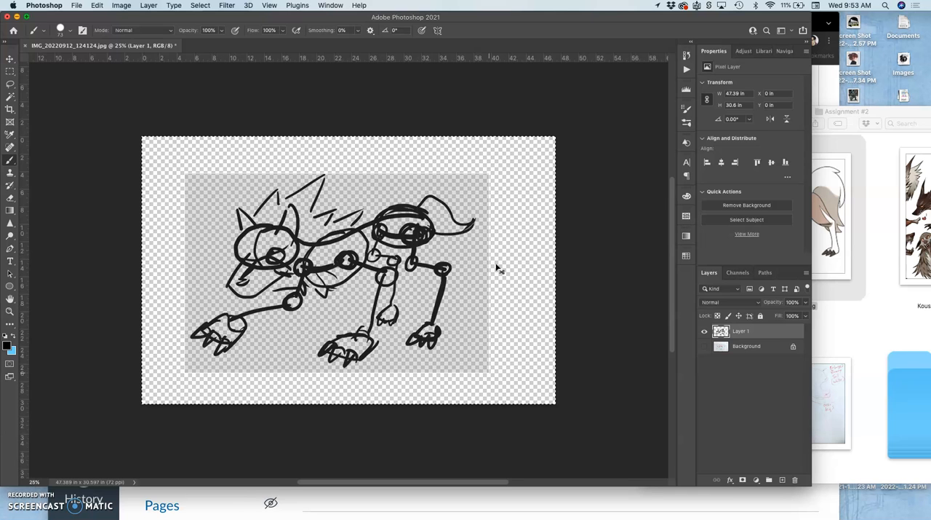
Show the red Background sketch and fade Layer 1 to 5% opacity.
{"action": "left_click", "coordinate": [703, 345]}
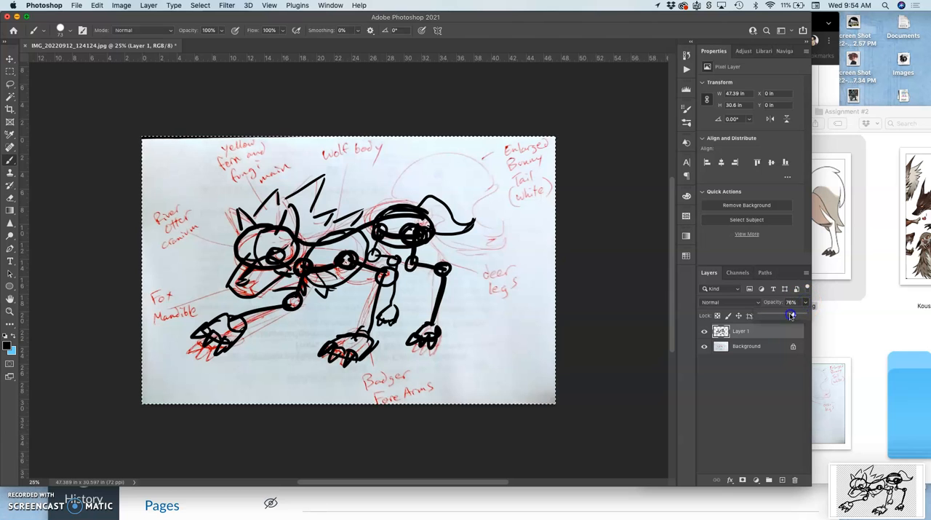
{"action": "left_click_drag", "start_coordinate": [791, 314], "coordinate": [764, 314]}
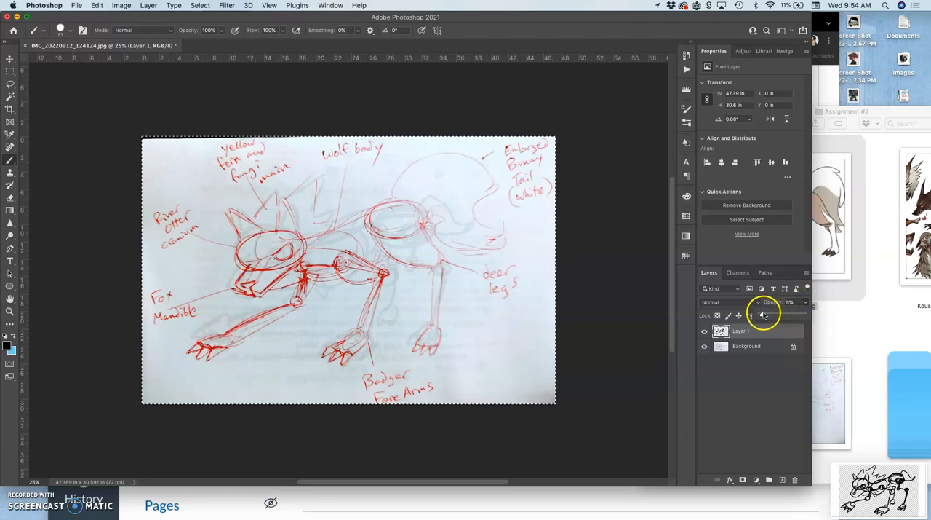